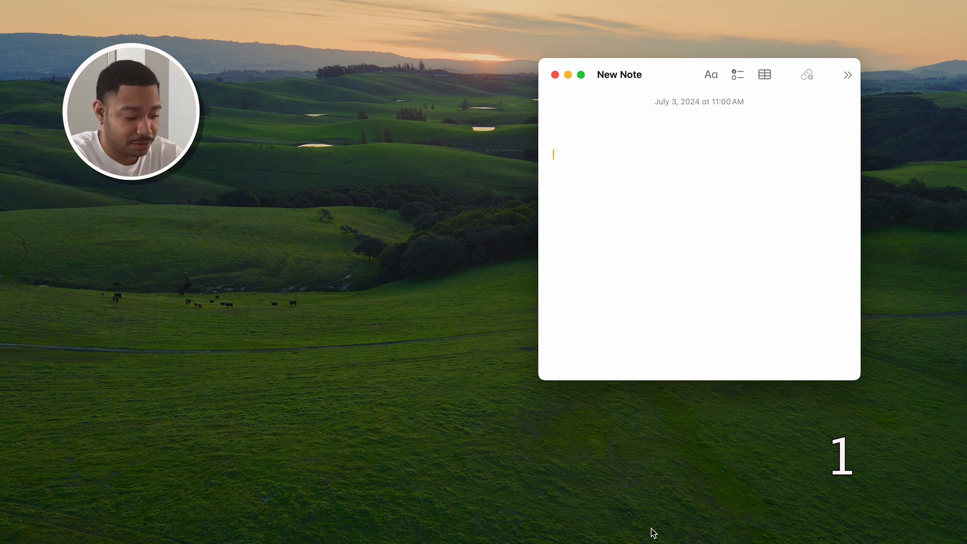
Step: Complete the partial word "consc" to "conscience" from the fn+F5 suggestion list
{"action": "type", "text": "consc"}
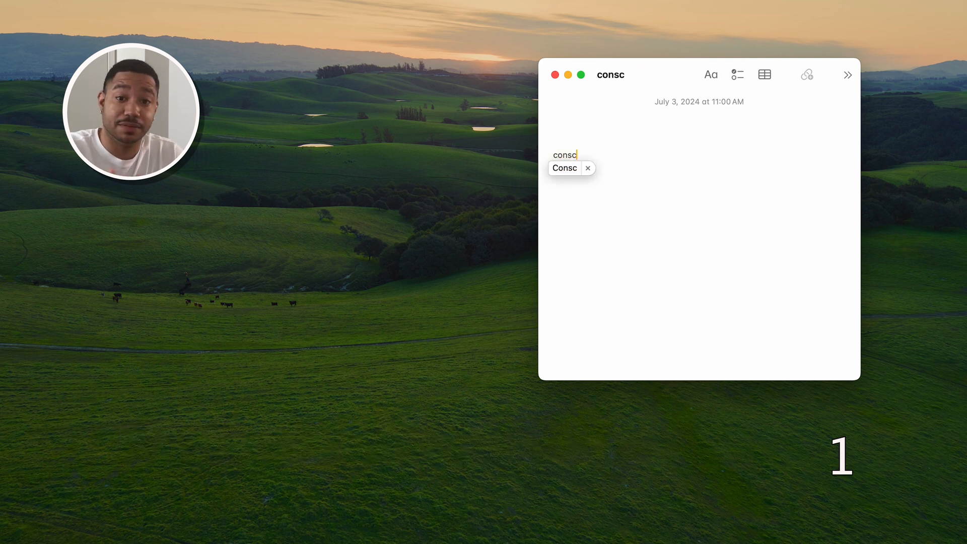
{"action": "key", "text": "fn+F5"}
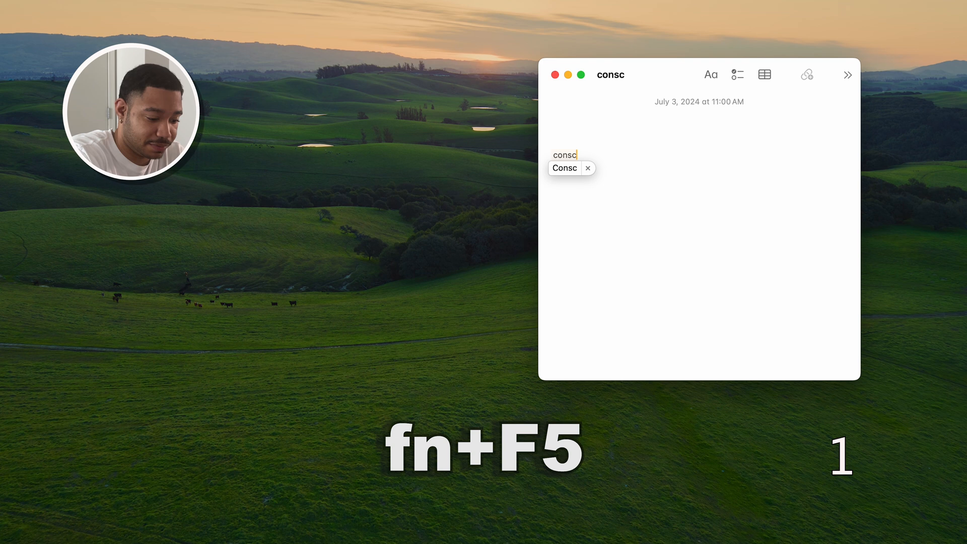
{"action": "key", "text": "fn+F5"}
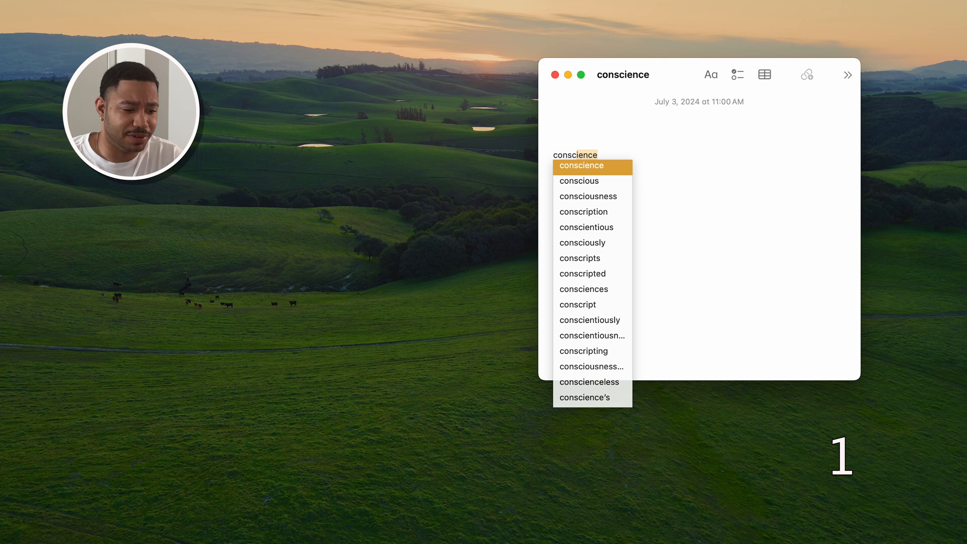
{"action": "mouse_move", "coordinate": [651, 532]}
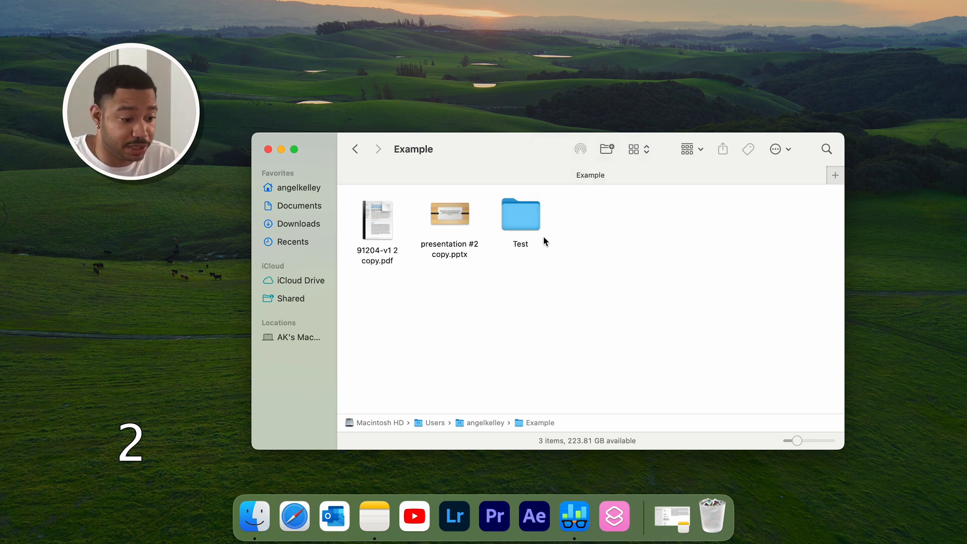
Step: Add the Test folder, a PowerPoint file, a document and Lightroom as toolbar shortcuts
{"action": "left_click", "coordinate": [520, 215]}
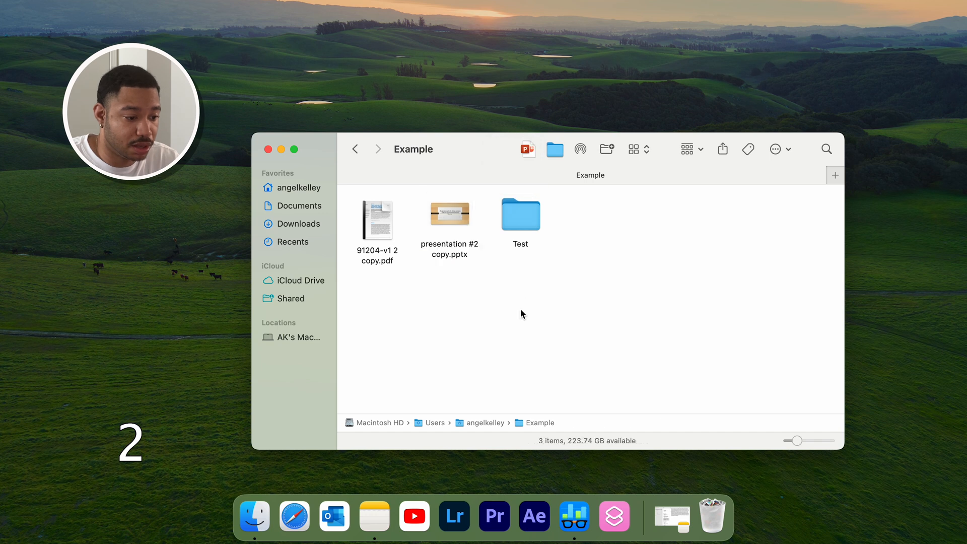
{"action": "left_click", "coordinate": [376, 219]}
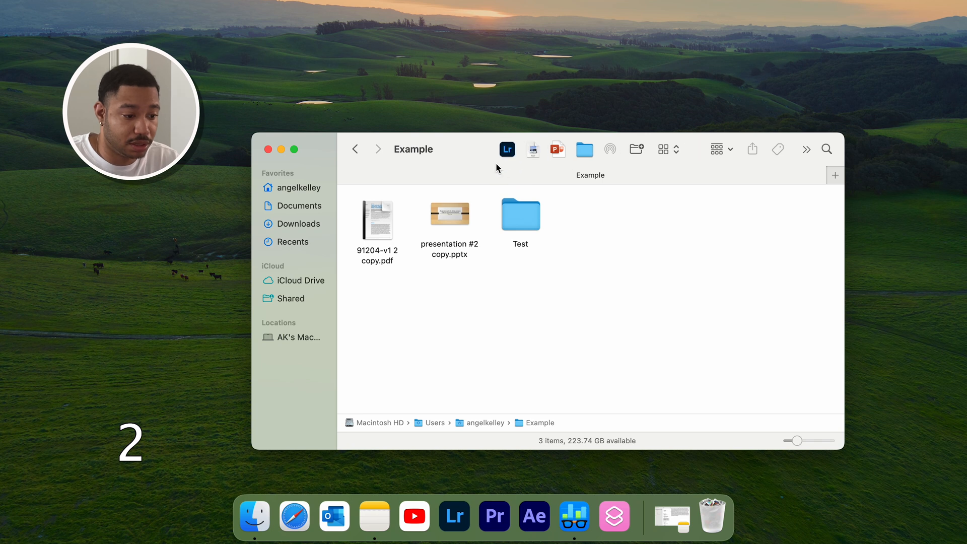
{"action": "mouse_move", "coordinate": [718, 268]}
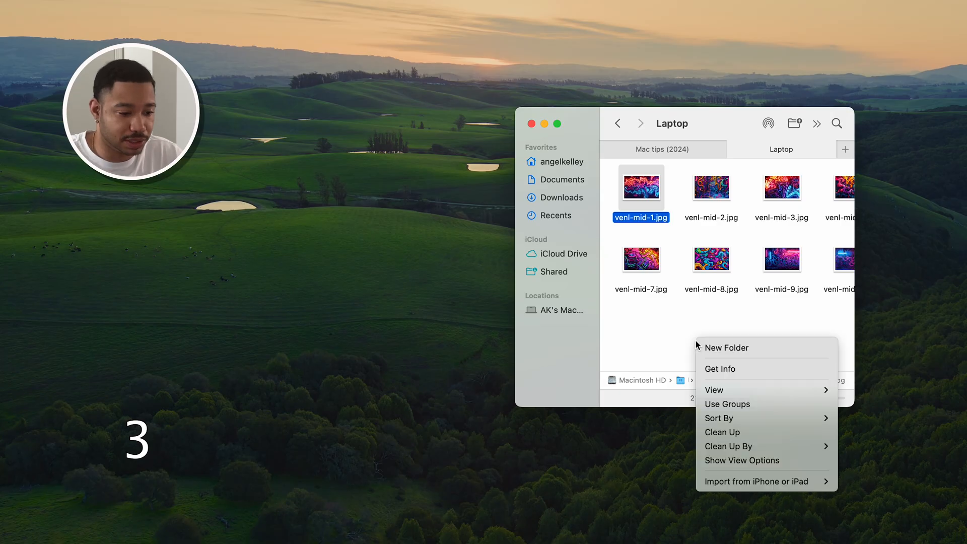
{"action": "mouse_move", "coordinate": [733, 468]}
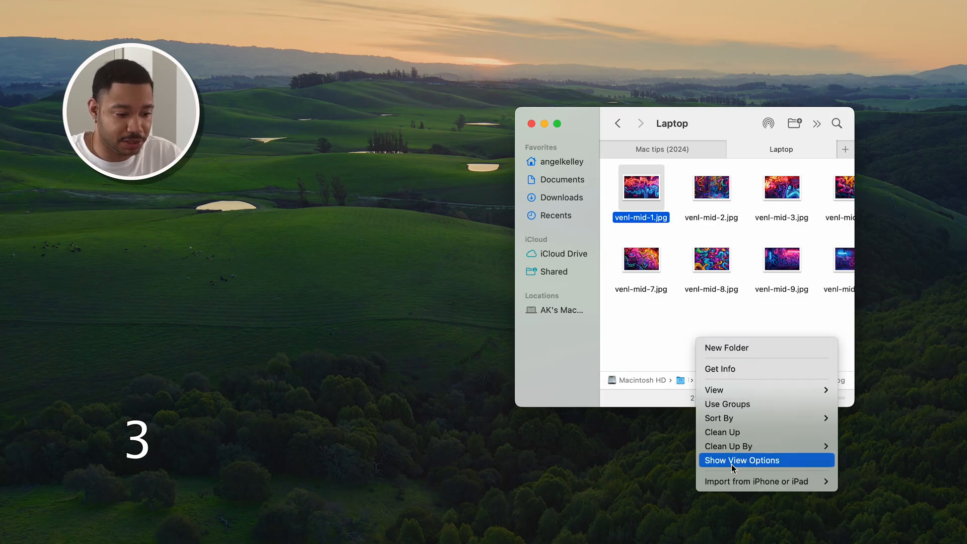
Step: Give the Laptop folder a colour background in View Options, then a picture background
{"action": "left_click", "coordinate": [741, 460]}
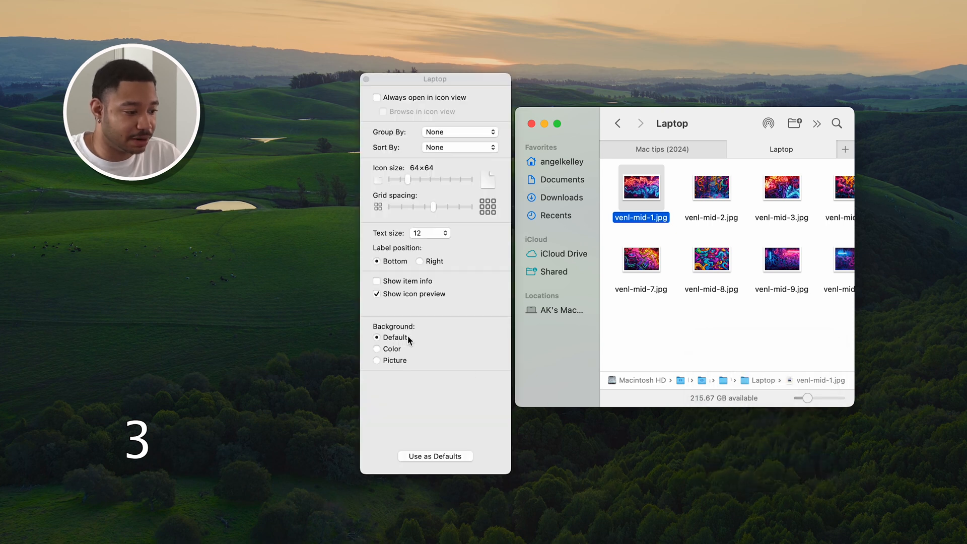
{"action": "left_click", "coordinate": [377, 337]}
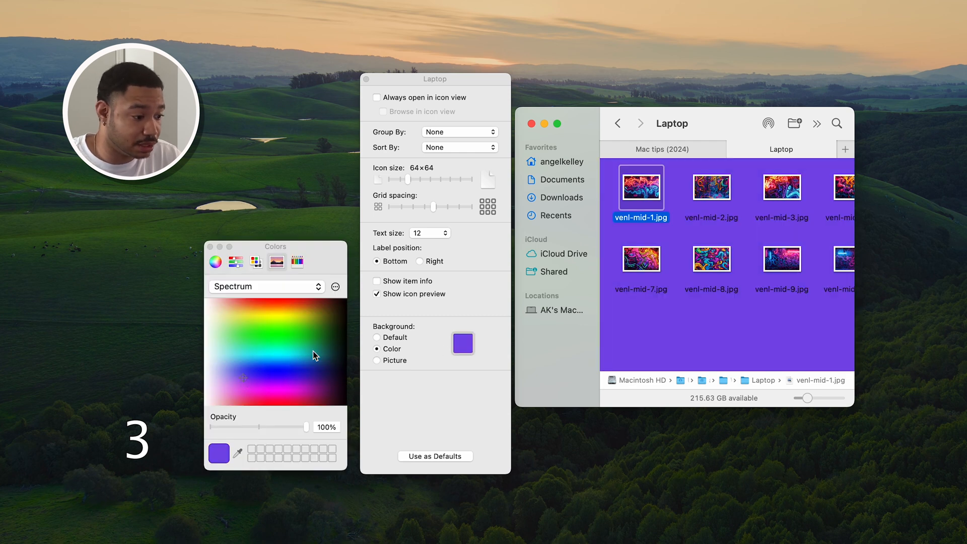
{"action": "left_click", "coordinate": [376, 361]}
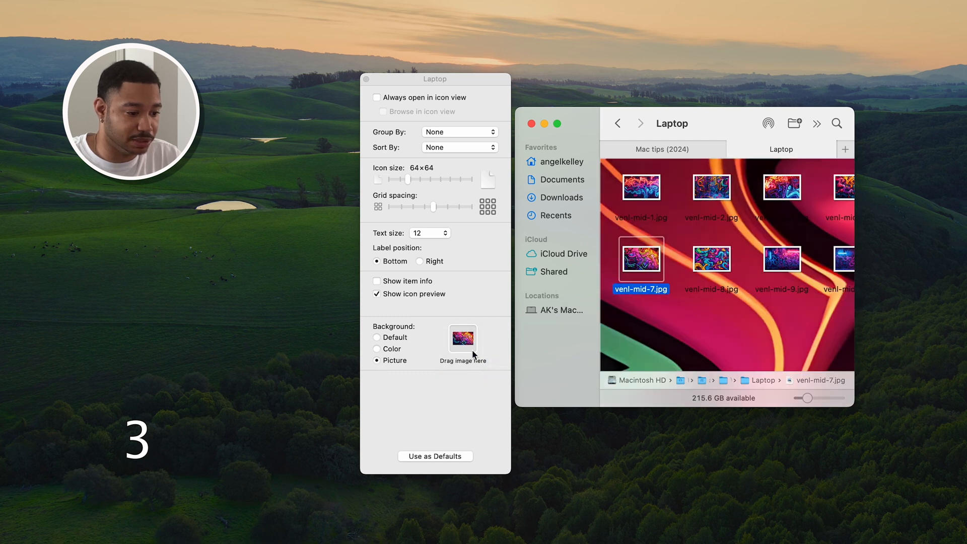
{"action": "mouse_move", "coordinate": [627, 278]}
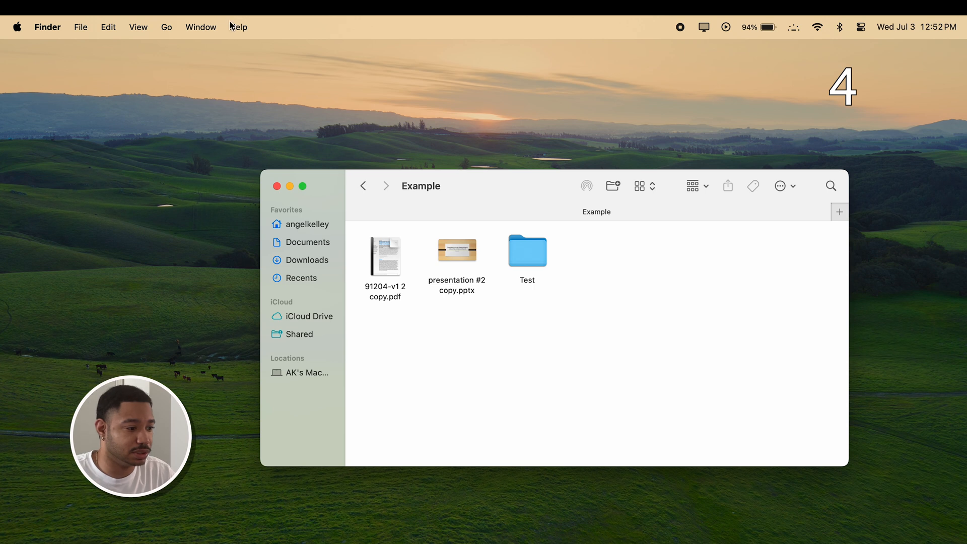
Step: Show the Path Bar and the Status Bar in the Example window via the View menu
{"action": "left_click", "coordinate": [138, 26]}
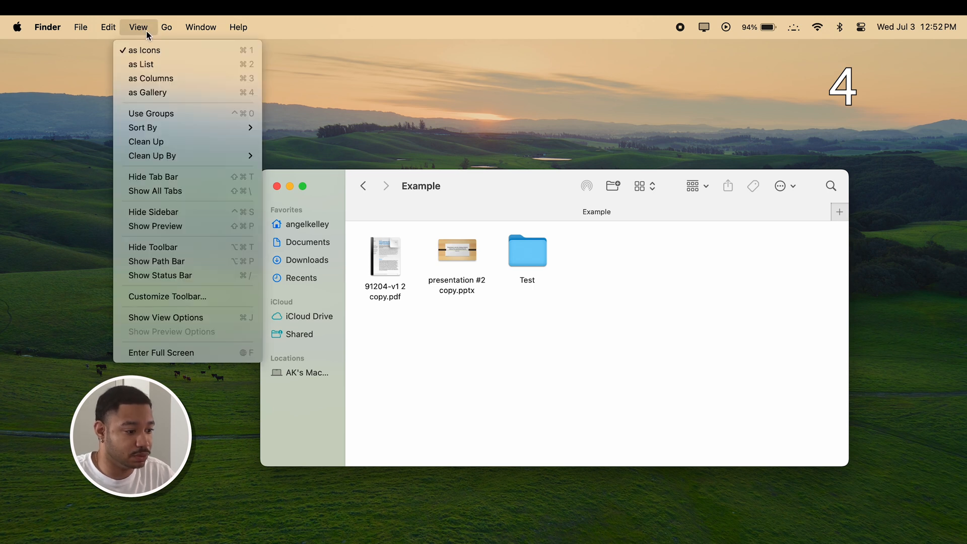
{"action": "mouse_move", "coordinate": [156, 261]}
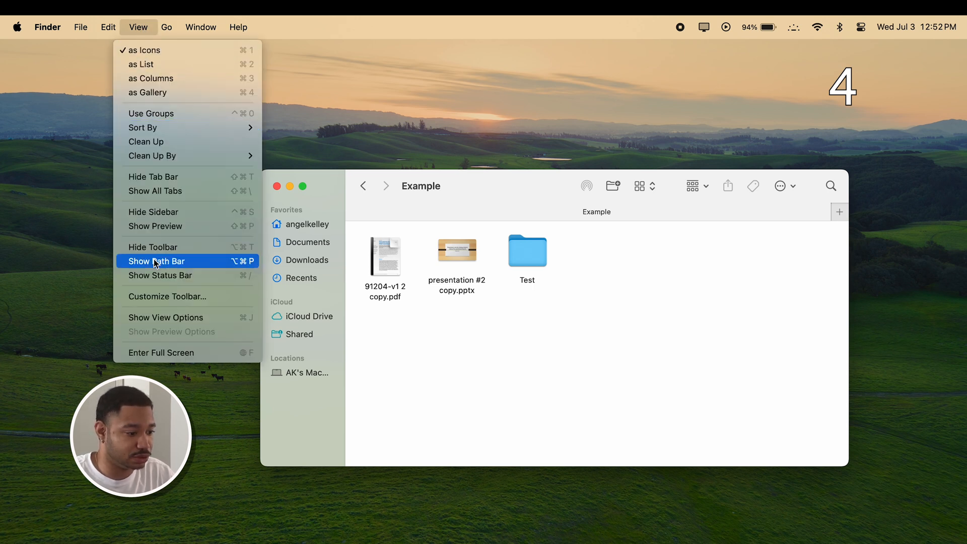
{"action": "left_click", "coordinate": [156, 261]}
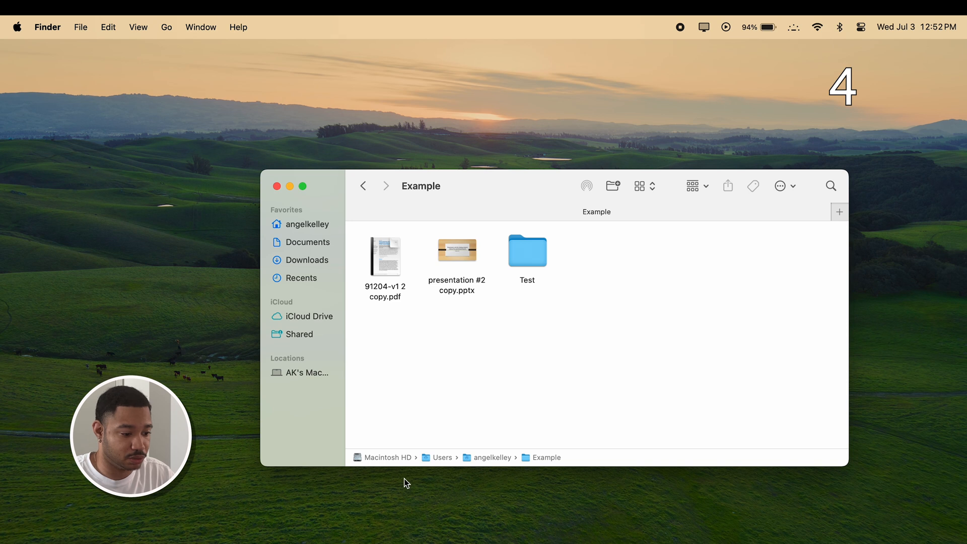
{"action": "mouse_move", "coordinate": [531, 462]}
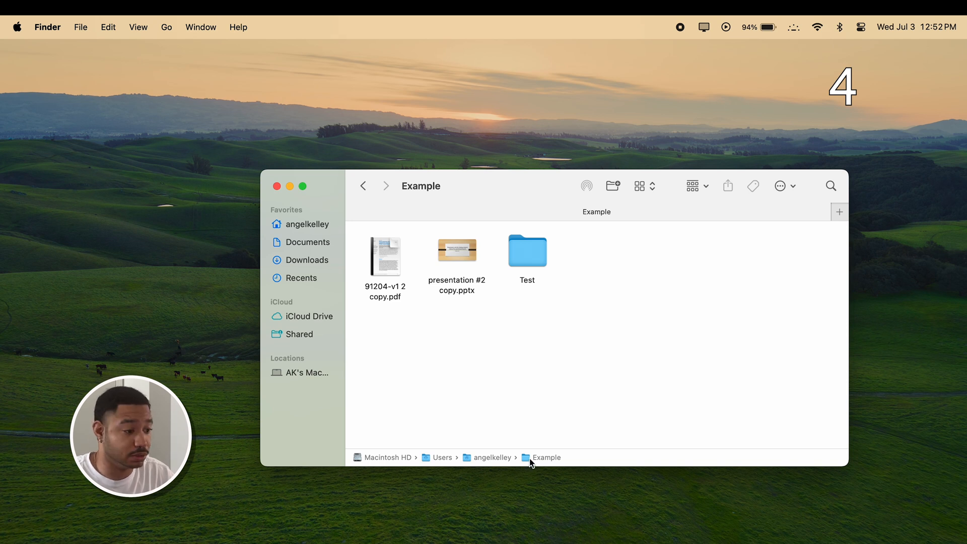
{"action": "mouse_move", "coordinate": [151, 28]}
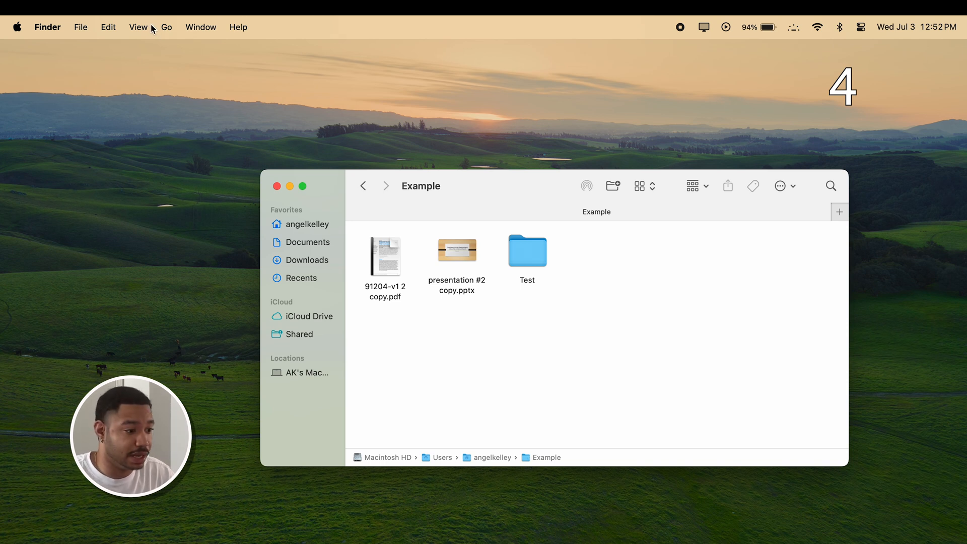
{"action": "left_click", "coordinate": [138, 26]}
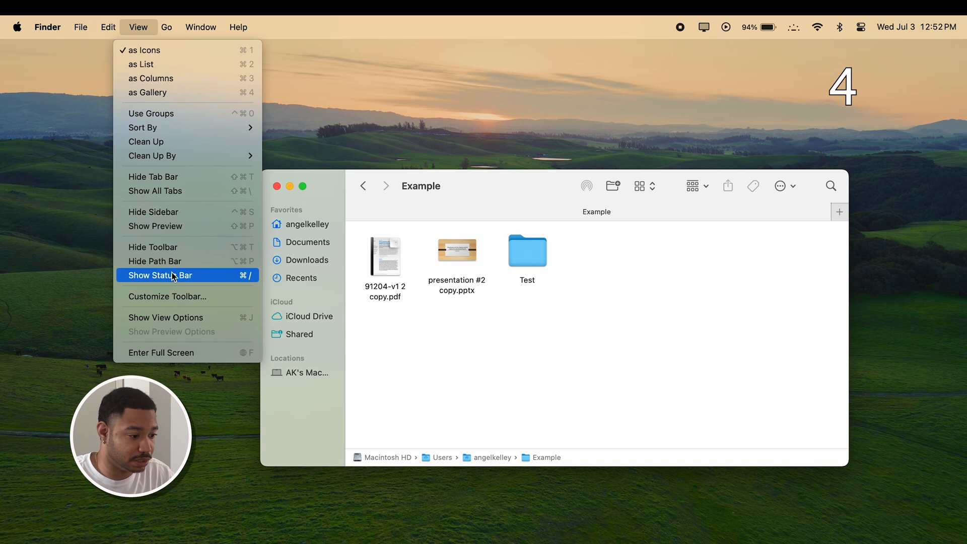
{"action": "left_click", "coordinate": [162, 275]}
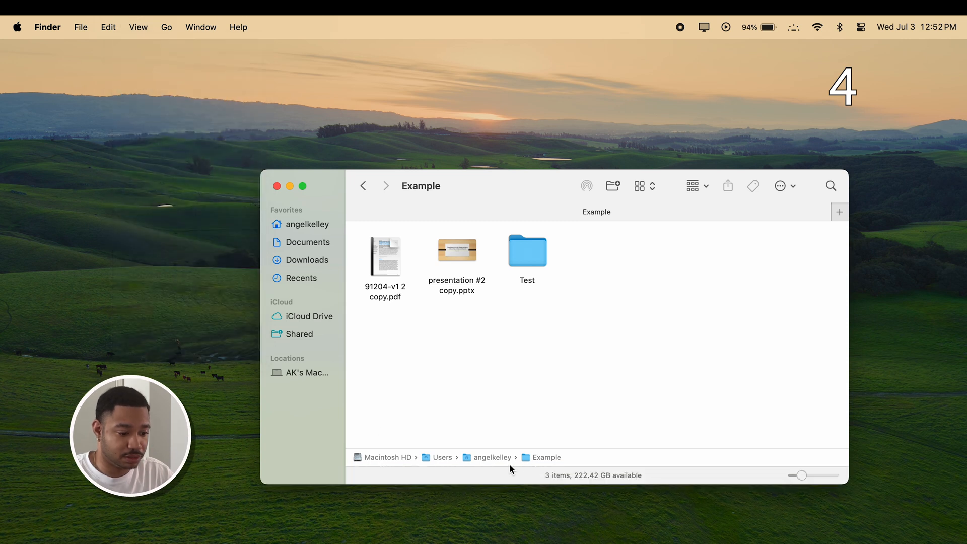
{"action": "mouse_move", "coordinate": [611, 477]}
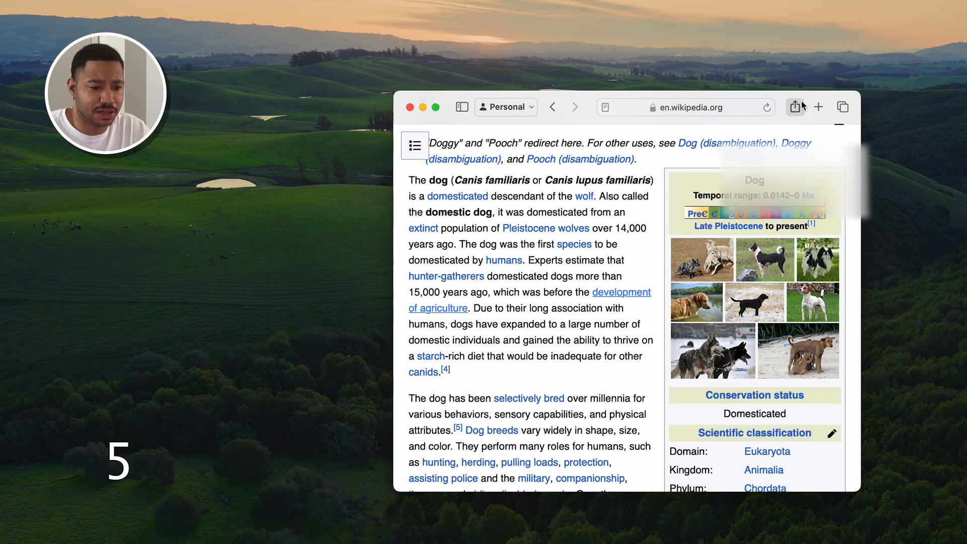
Step: Send the selected first paragraph of the Dog article to a Quick Note via Share
{"action": "left_click", "coordinate": [794, 107]}
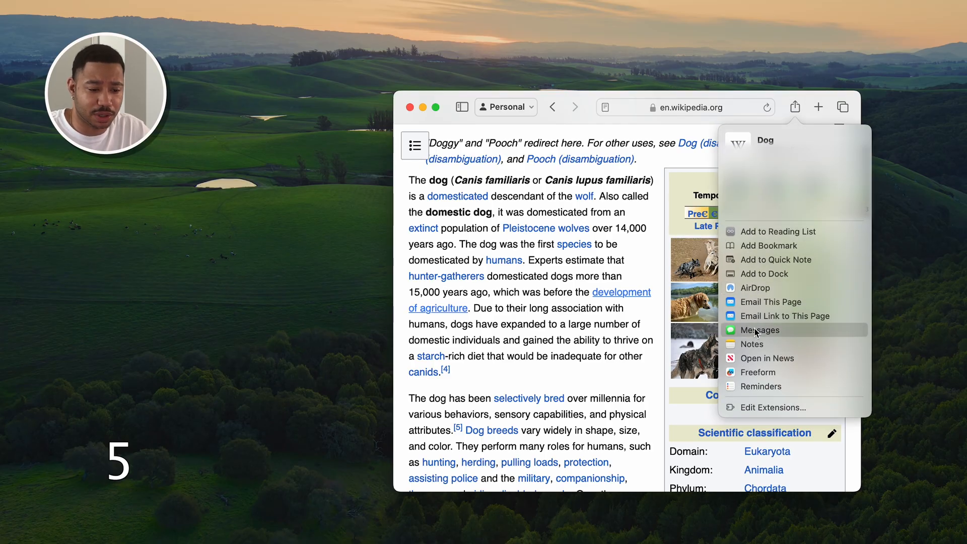
{"action": "left_click", "coordinate": [794, 107]}
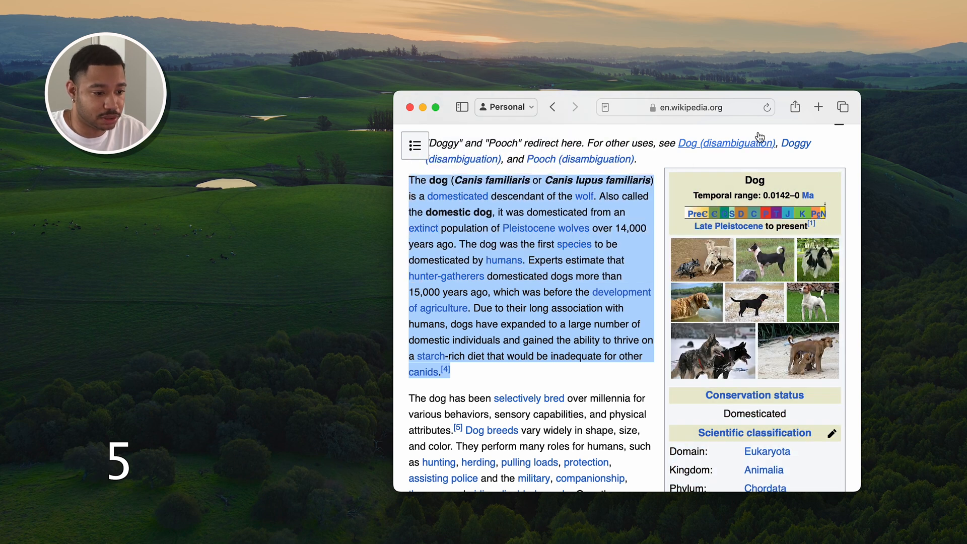
{"action": "left_click", "coordinate": [794, 107]}
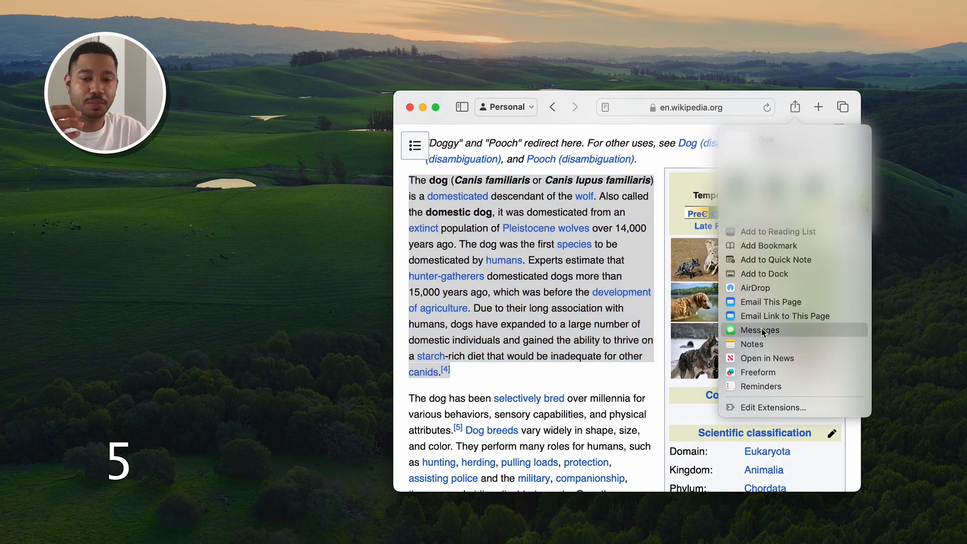
{"action": "left_click", "coordinate": [759, 330]}
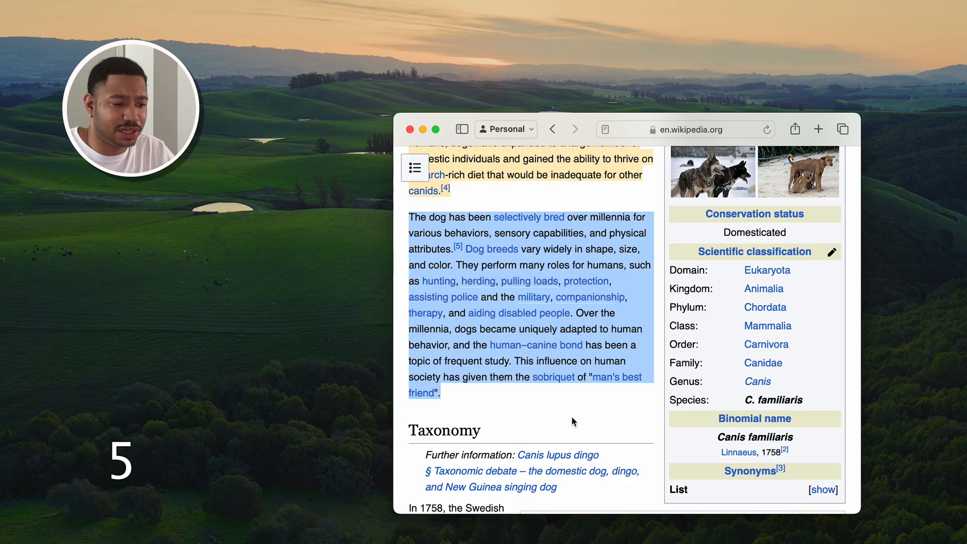
Step: Add the second paragraph on selective breeding to a Quick Note from its context menu
{"action": "right_click", "coordinate": [567, 274]}
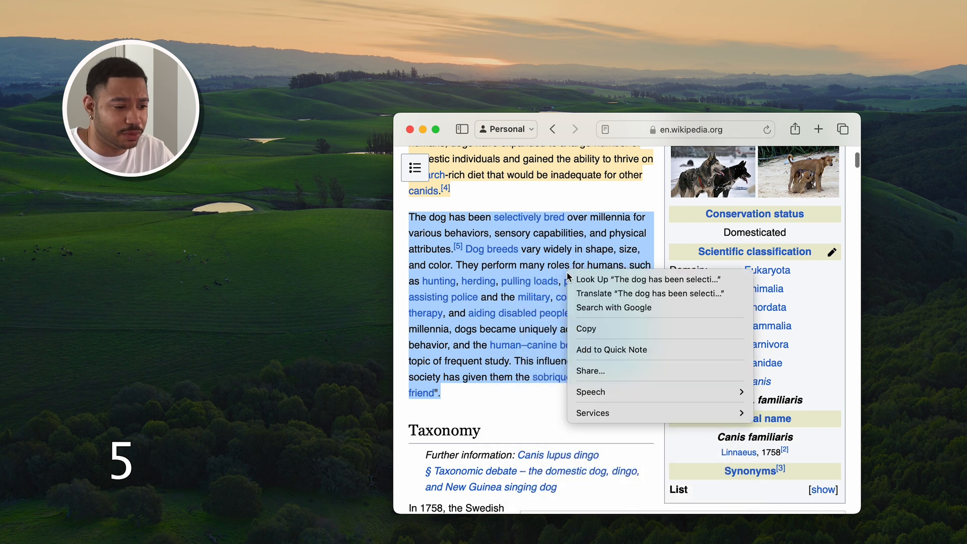
{"action": "left_click", "coordinate": [612, 350]}
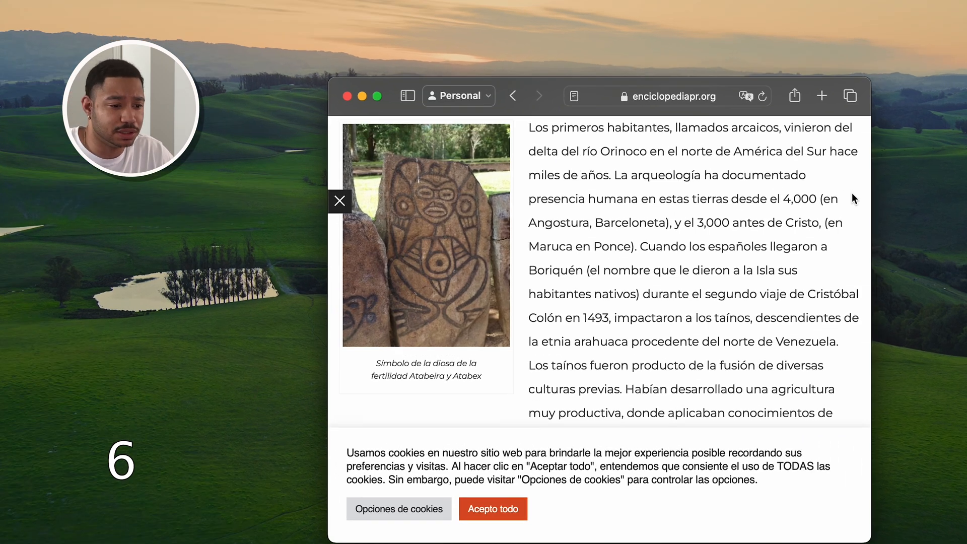
Step: Translate the Spanish first-inhabitants article using the address-bar Translate icon
{"action": "left_click", "coordinate": [492, 509]}
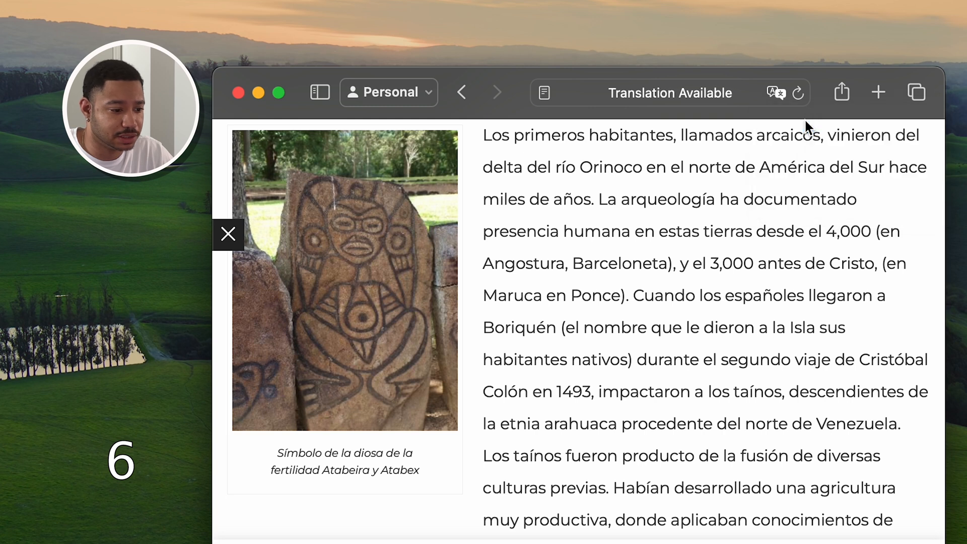
{"action": "left_click", "coordinate": [776, 92]}
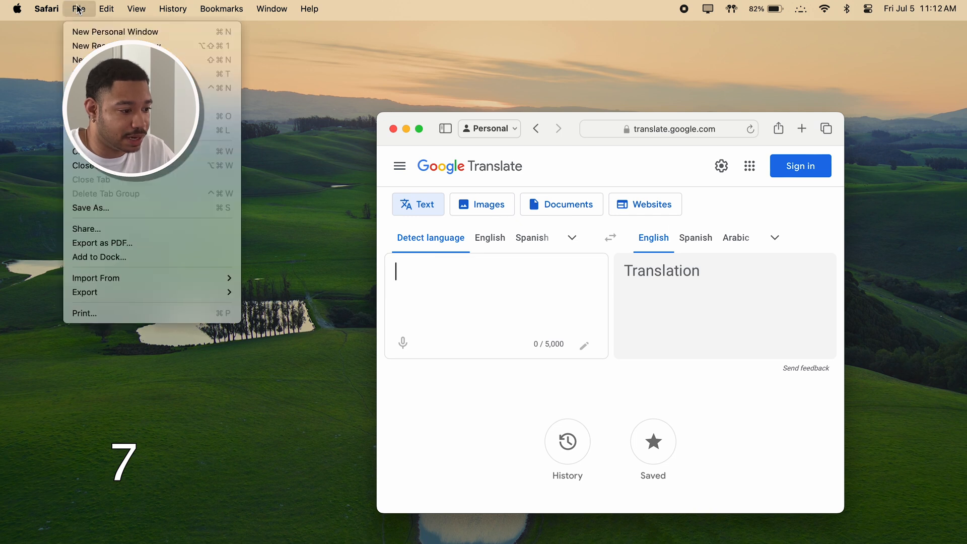
Step: Save Google Translate to the Dock as a web app and launch it from its new icon
{"action": "left_click", "coordinate": [150, 261]}
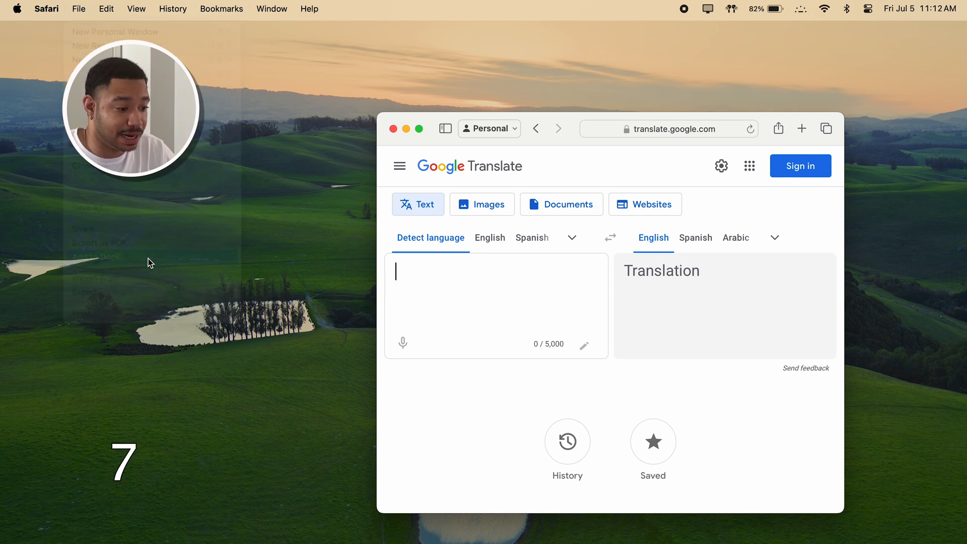
{"action": "left_click", "coordinate": [95, 255]}
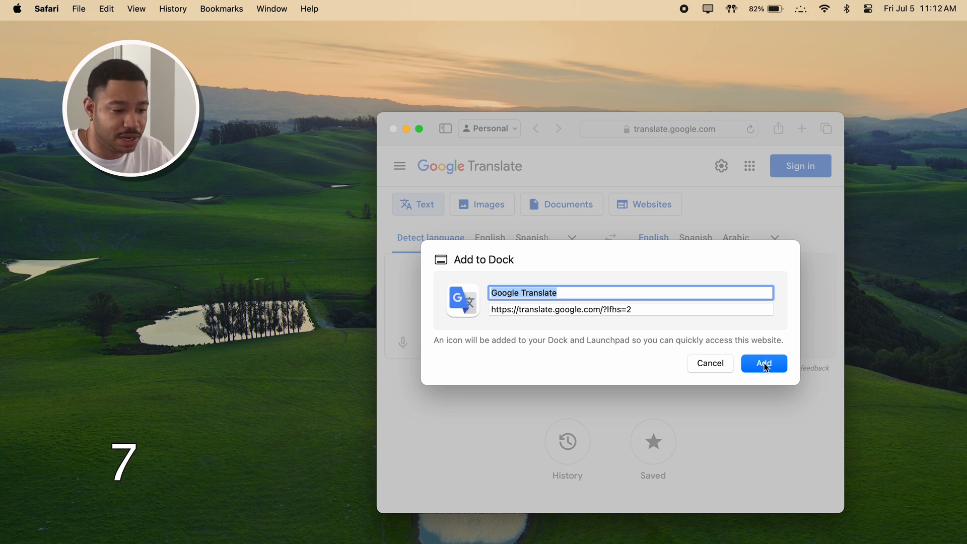
{"action": "left_click", "coordinate": [764, 363]}
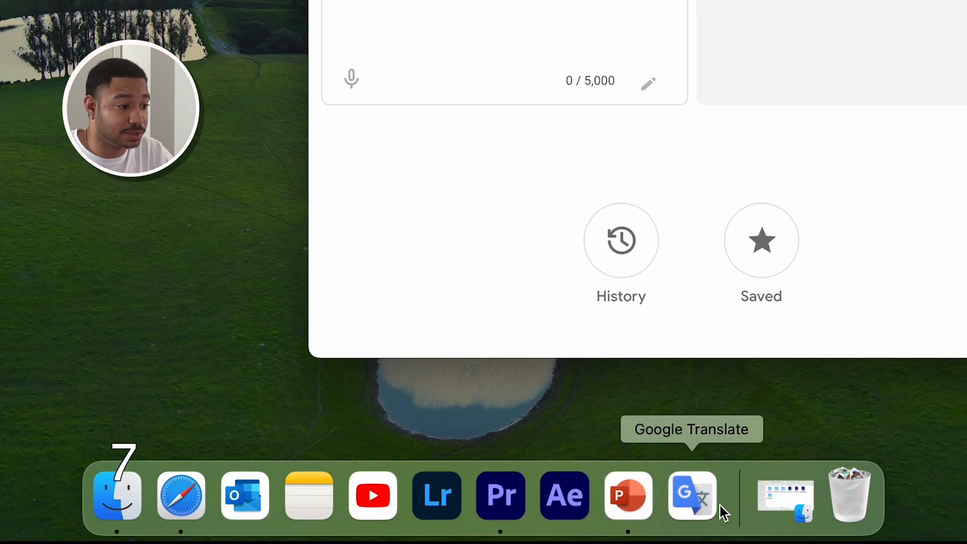
{"action": "left_click", "coordinate": [691, 494]}
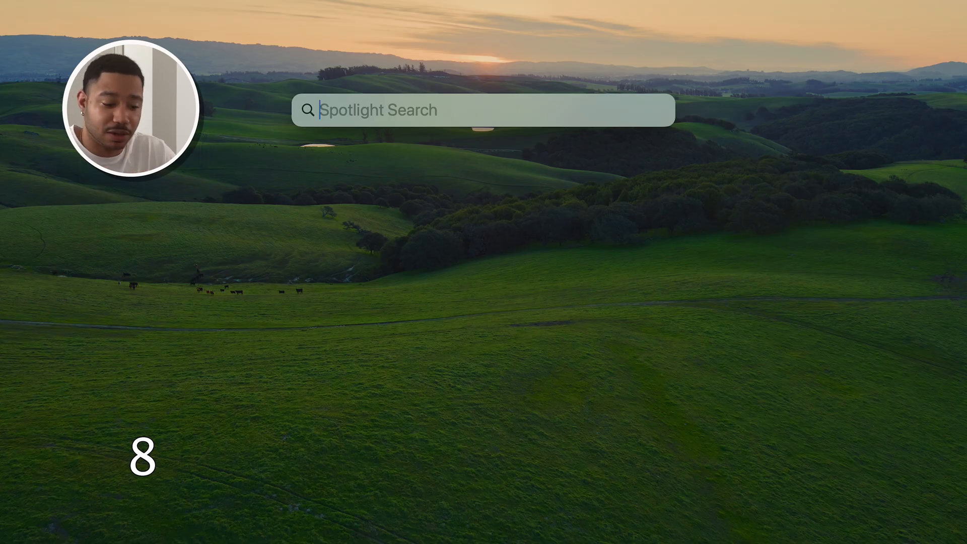
Step: Search Spotlight by file type with kind:ppt, then kind:pdf
{"action": "type", "text": "kind:"}
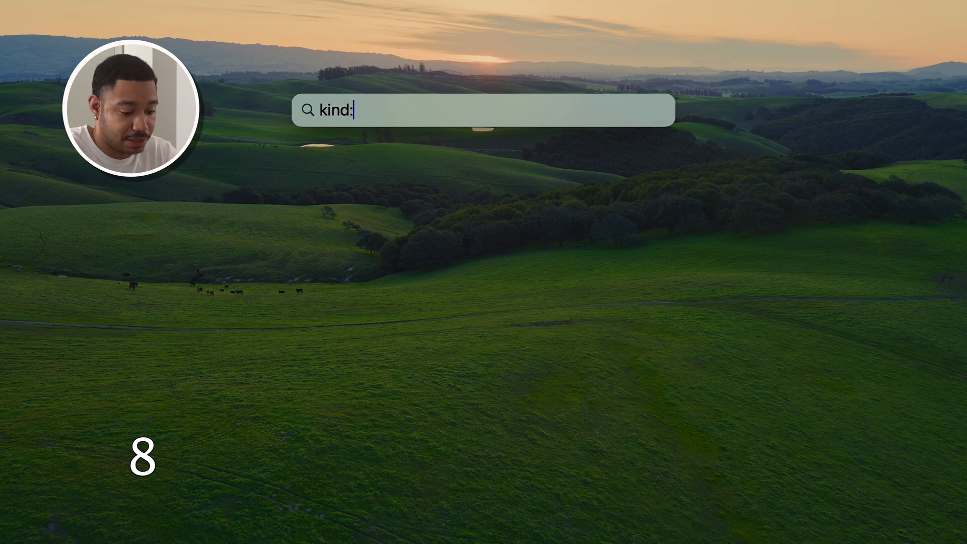
{"action": "type", "text": "ppt"}
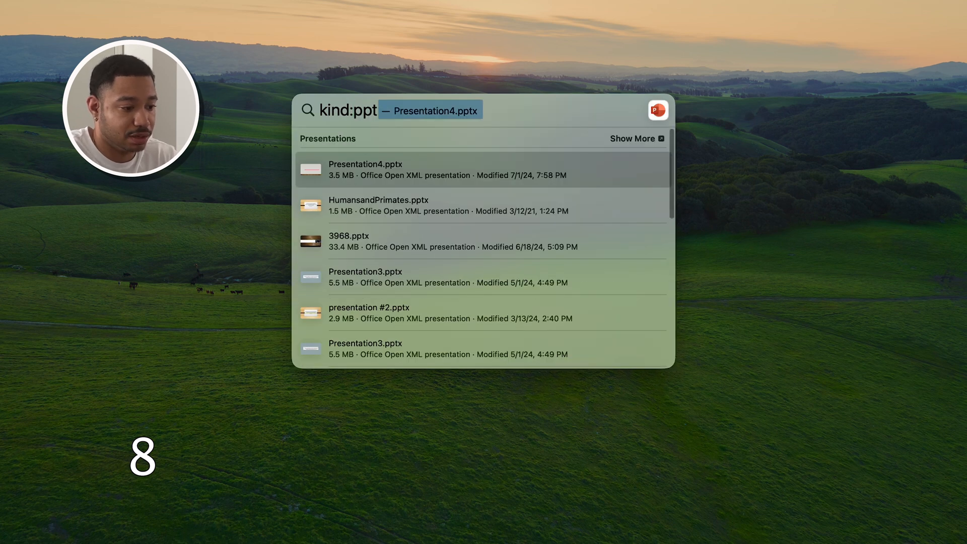
{"action": "key", "text": "Backspace"}
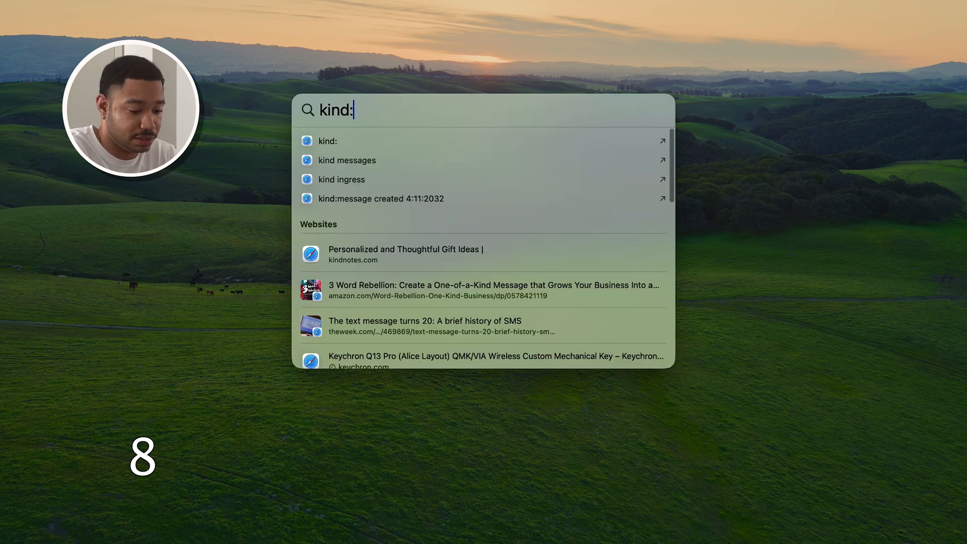
{"action": "type", "text": "pdf"}
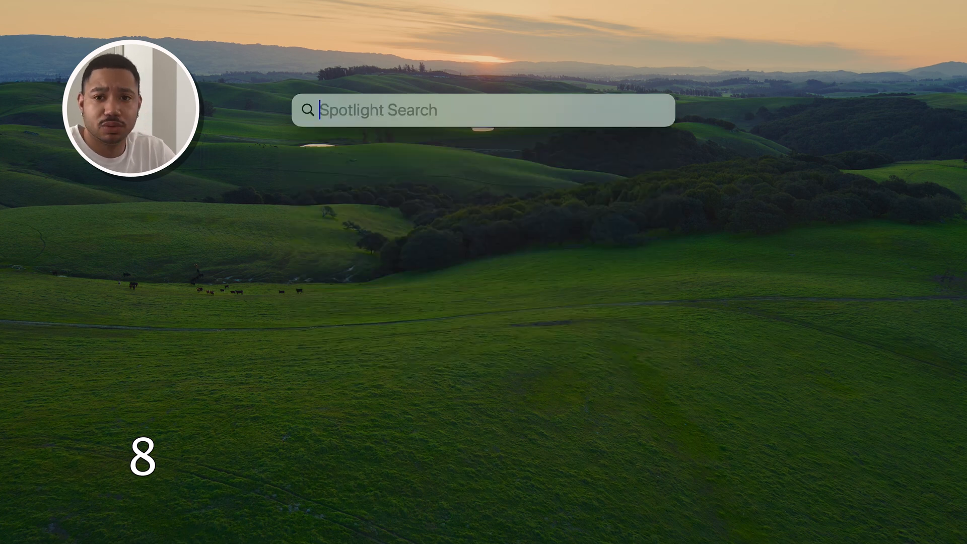
Step: Try a currency conversion in Spotlight, "$100 to pounds"
{"action": "type", "text": "100f to"}
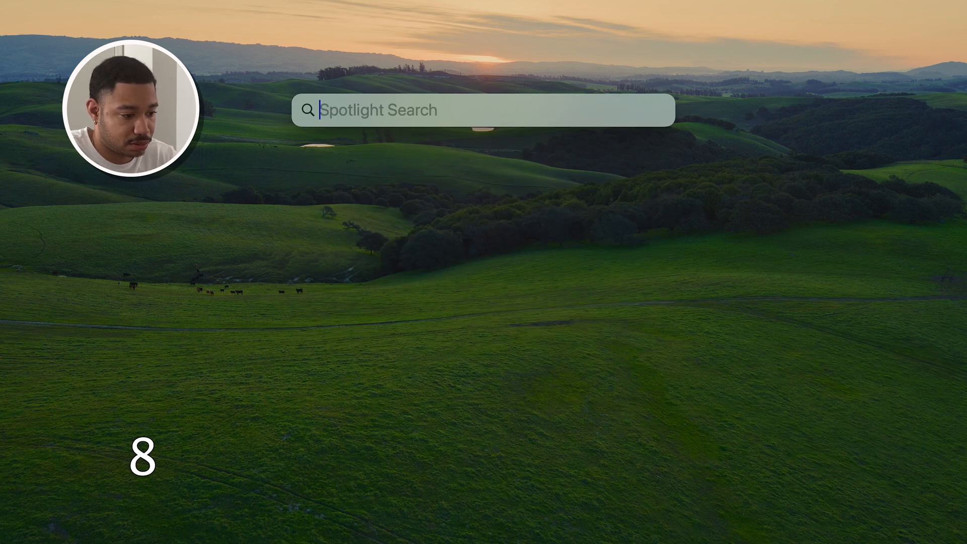
{"action": "type", "text": "$100 to pounds"}
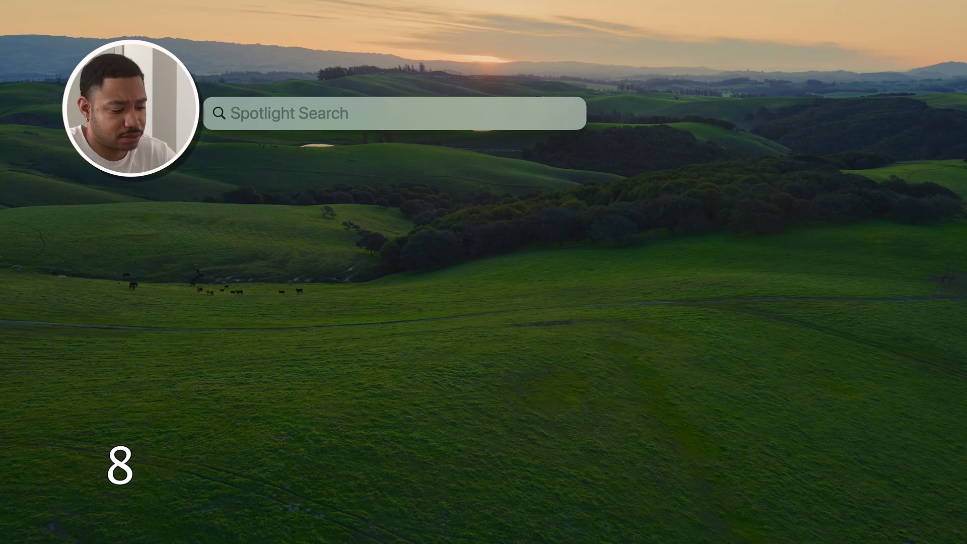
Step: Ask Spotlight "how old is the rock" to see Dwayne Johnson's age of 52
{"action": "type", "text": "how old is the rock"}
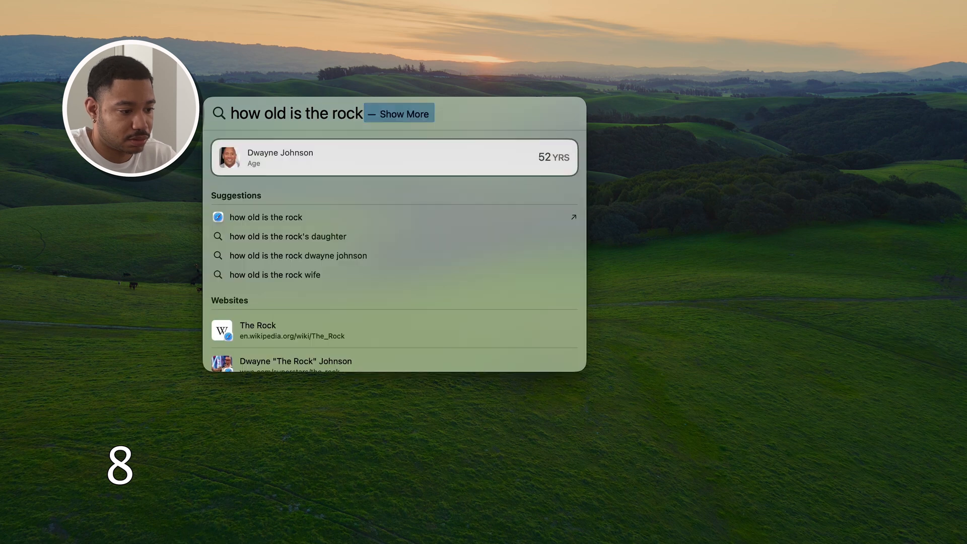
{"action": "key", "text": "backspace"}
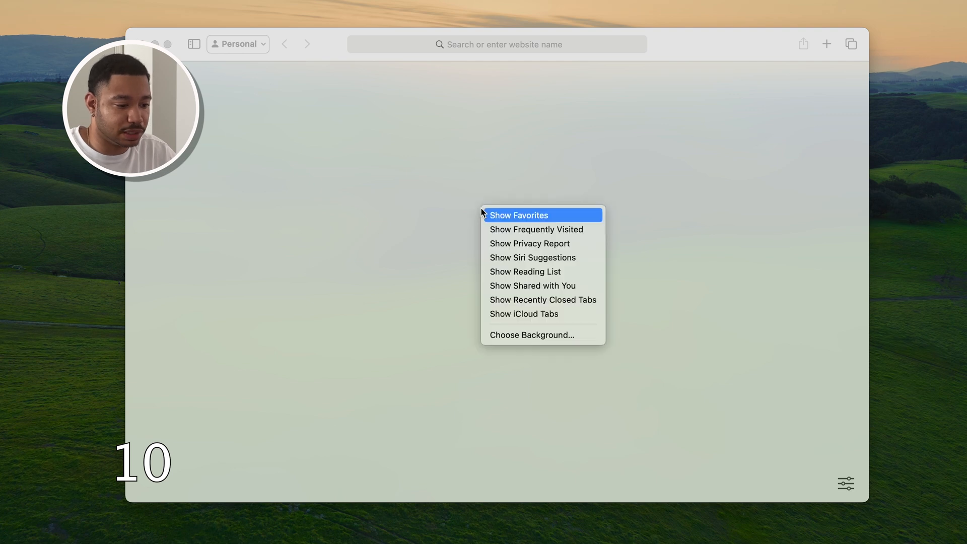
Step: Set the Safari start page background to the solid Ocher colour after previewing Big Sur and Gold
{"action": "left_click", "coordinate": [531, 334]}
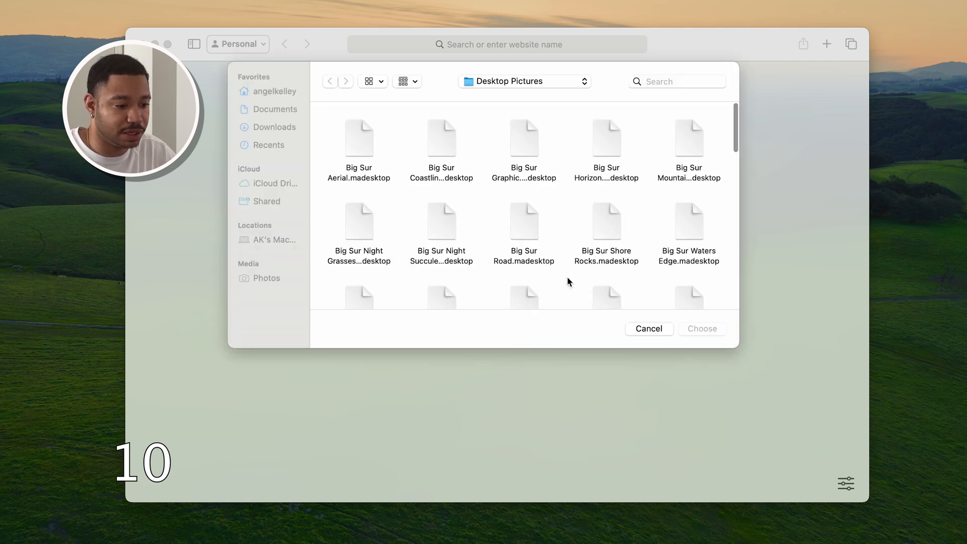
{"action": "left_click", "coordinate": [441, 137]}
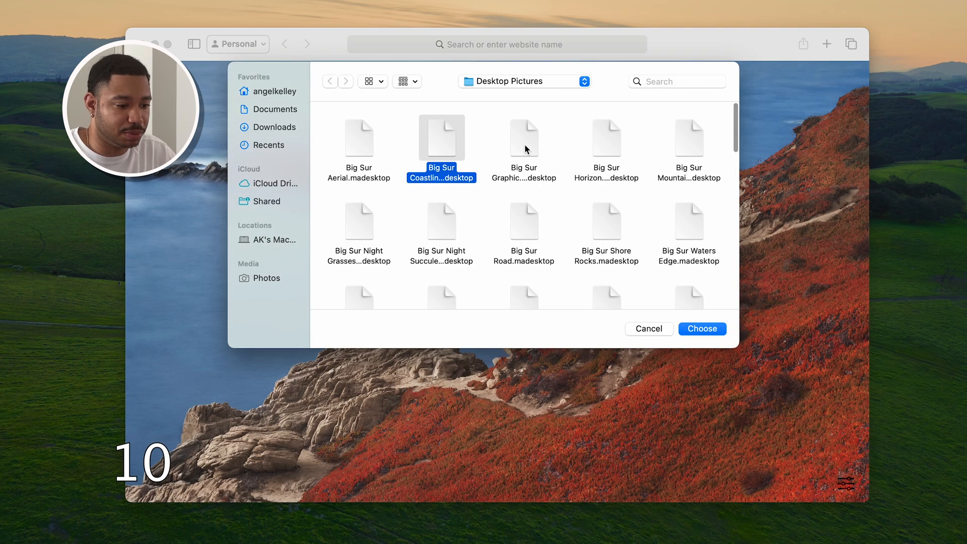
{"action": "scroll", "scroll_direction": "down", "scroll_amount": 3}
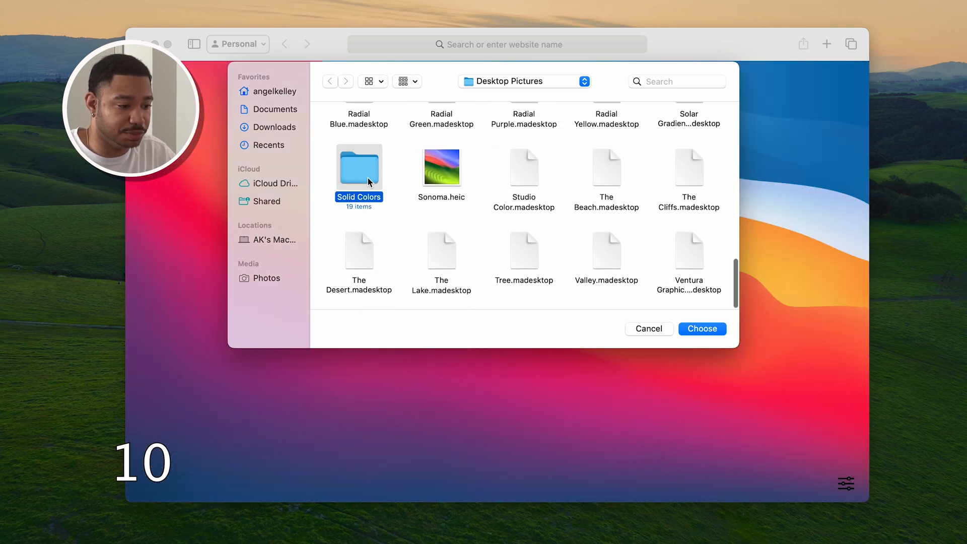
{"action": "double_click", "coordinate": [359, 166]}
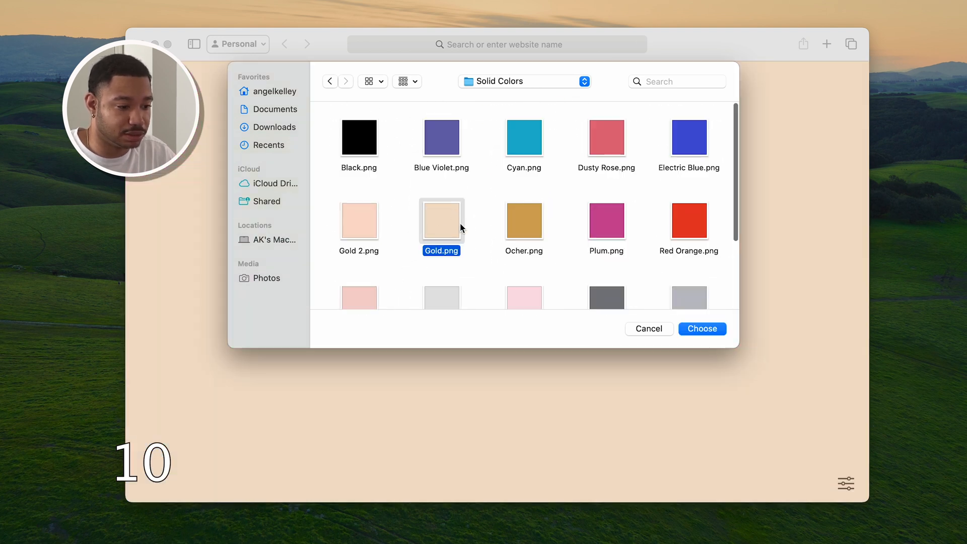
{"action": "left_click", "coordinate": [523, 220]}
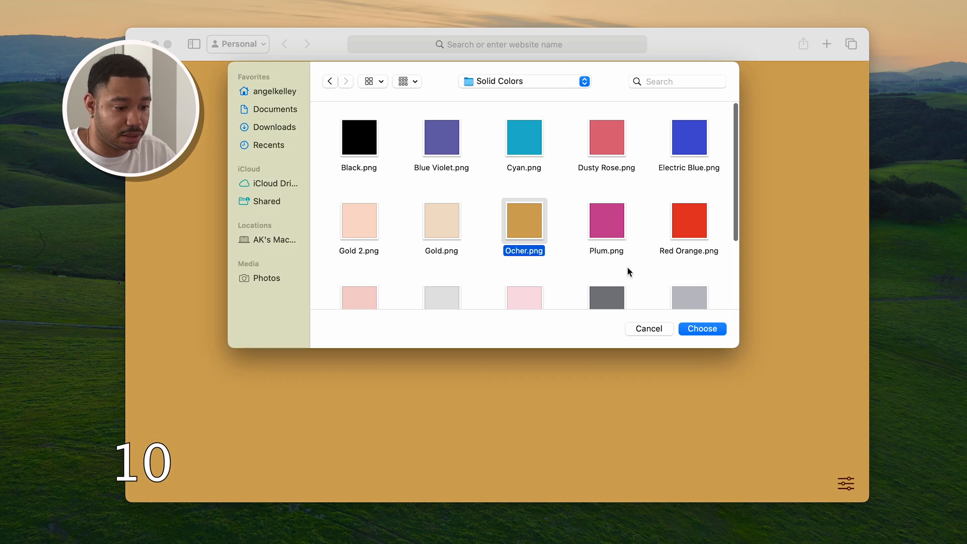
{"action": "left_click", "coordinate": [701, 328]}
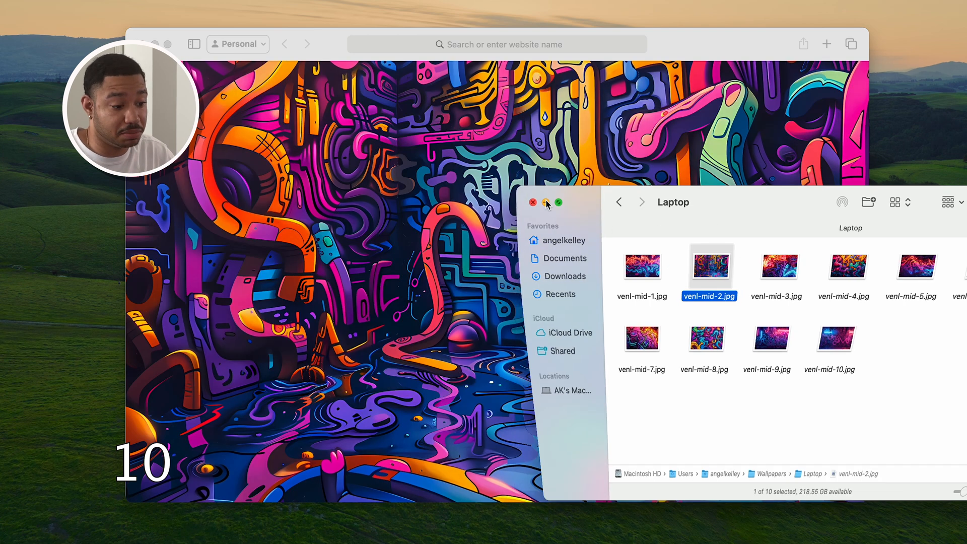
Step: Minimize the Finder window showing the Laptop folder
{"action": "left_click", "coordinate": [534, 203]}
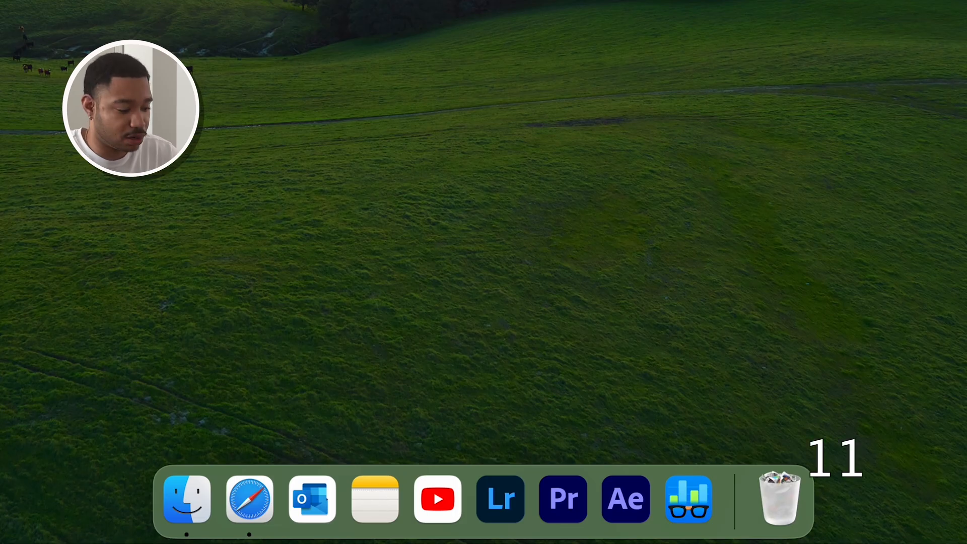
{"action": "key", "text": "Option+Cmd+D"}
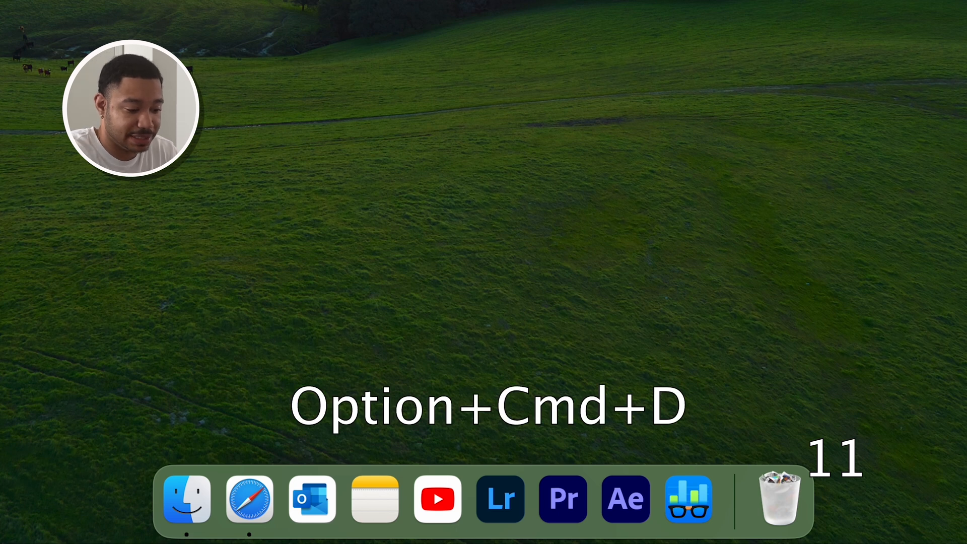
{"action": "key", "text": "Option+Cmd+d"}
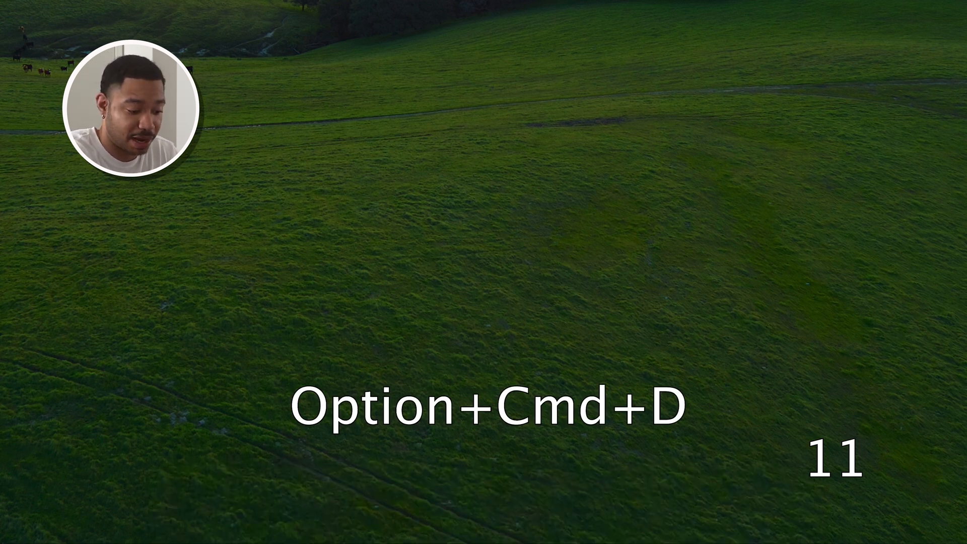
{"action": "key", "text": "Option+Cmd+D"}
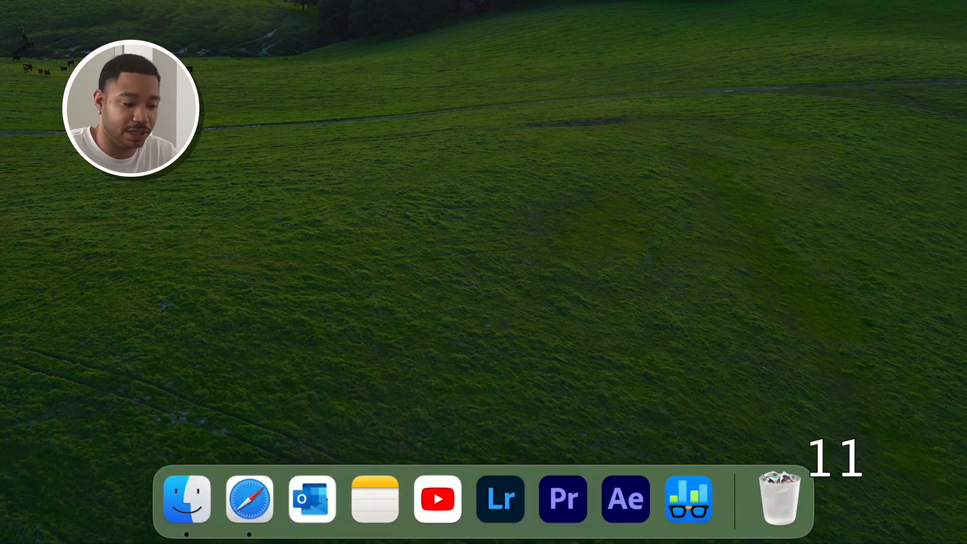
{"action": "mouse_move", "coordinate": [688, 499]}
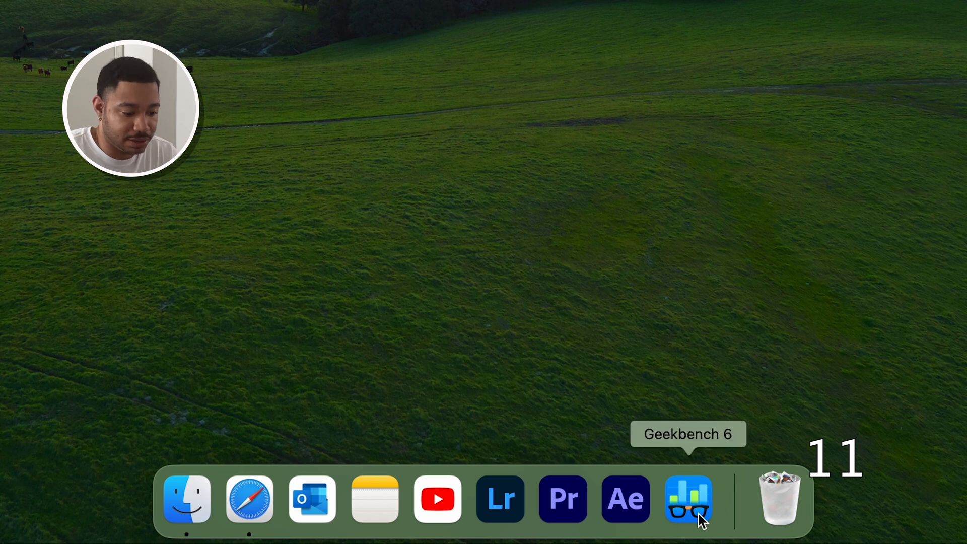
Step: Check the Dock's Position on Screen options (Left, Bottom, Right) from its divider menu
{"action": "right_click", "coordinate": [735, 498]}
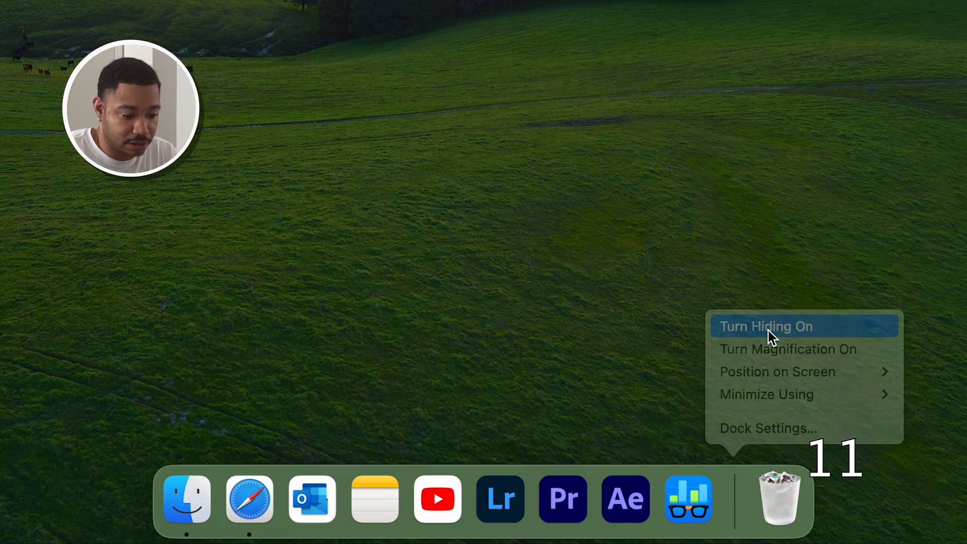
{"action": "left_click", "coordinate": [766, 325]}
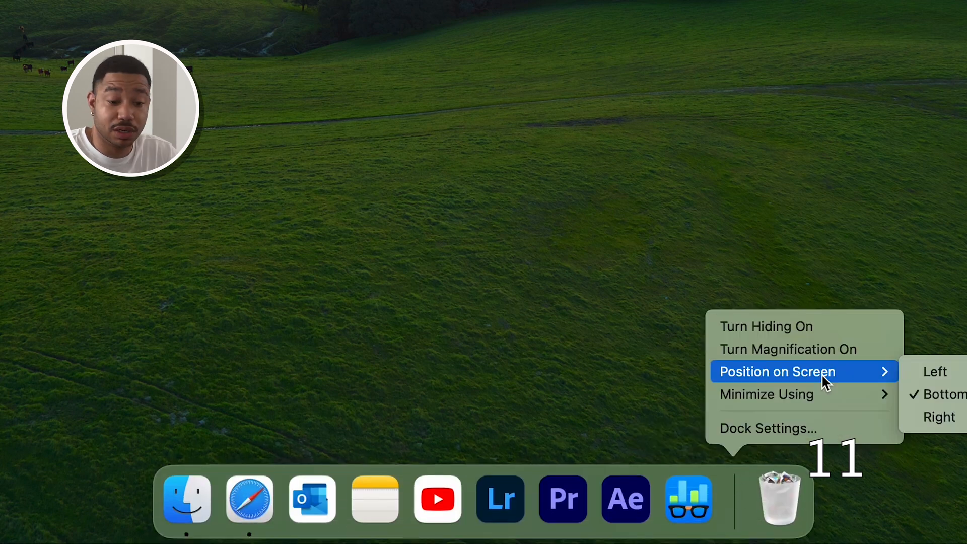
{"action": "mouse_move", "coordinate": [833, 381]}
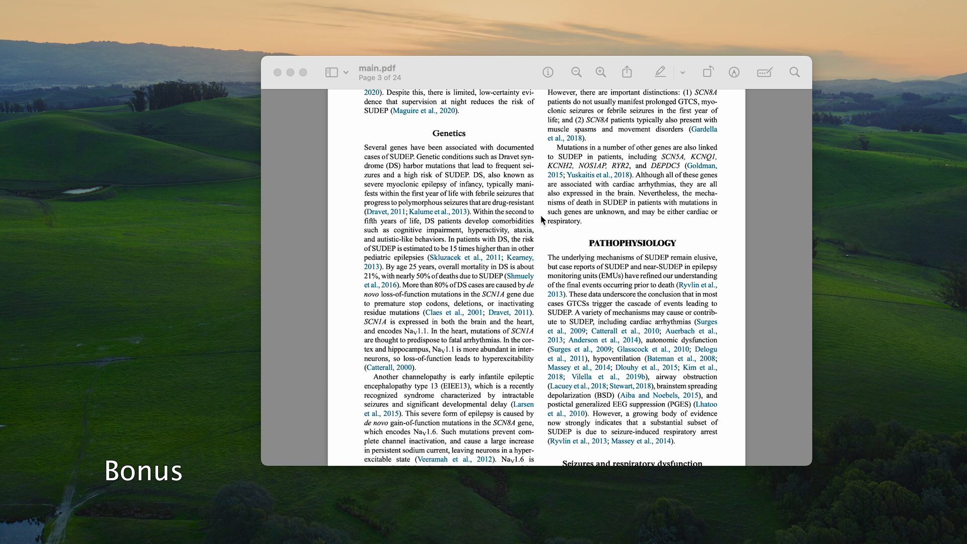
{"action": "scroll", "scroll_direction": "down", "scroll_amount": 3}
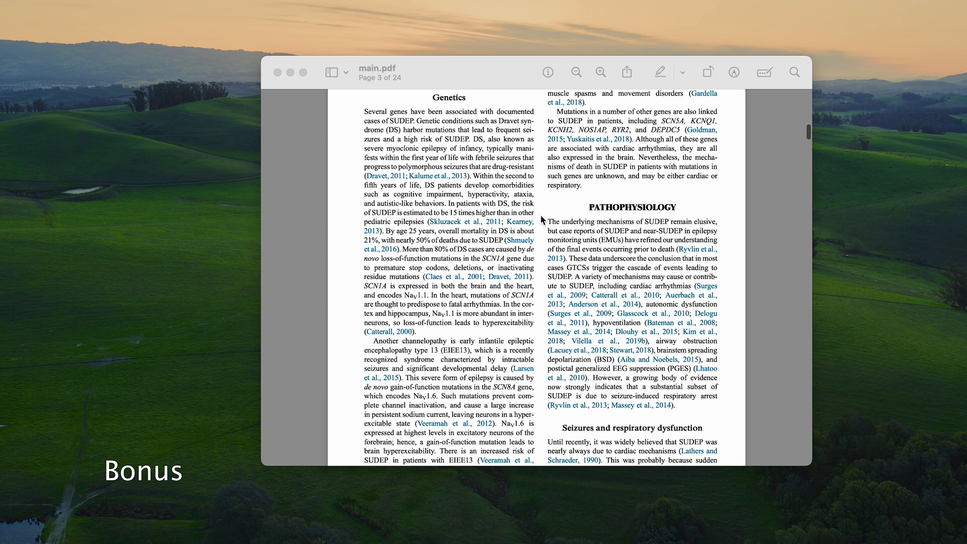
{"action": "mouse_move", "coordinate": [542, 220]}
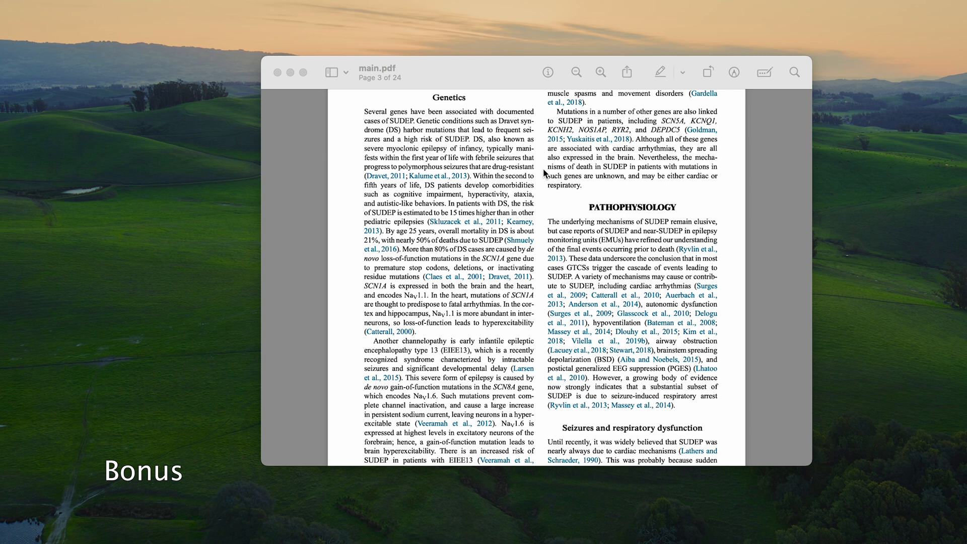
{"action": "mouse_move", "coordinate": [484, 162]}
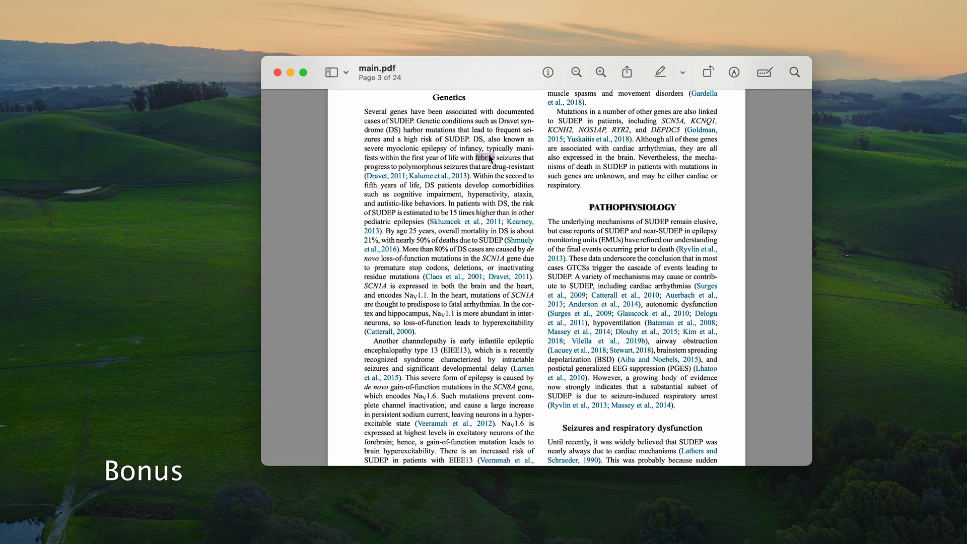
Step: Look up 'febrile' and review its Siri Knowledge, Websites and News results
{"action": "right_click", "coordinate": [487, 158]}
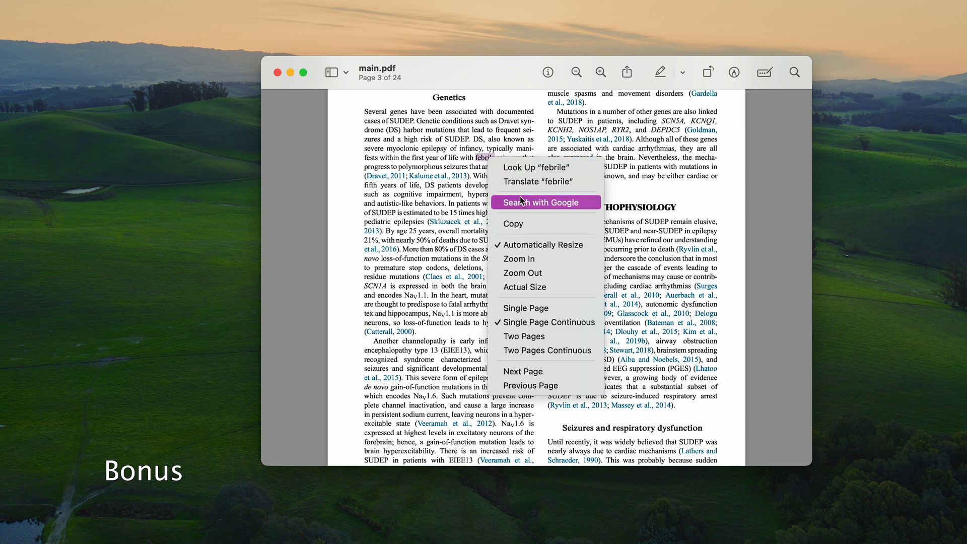
{"action": "left_click", "coordinate": [530, 167]}
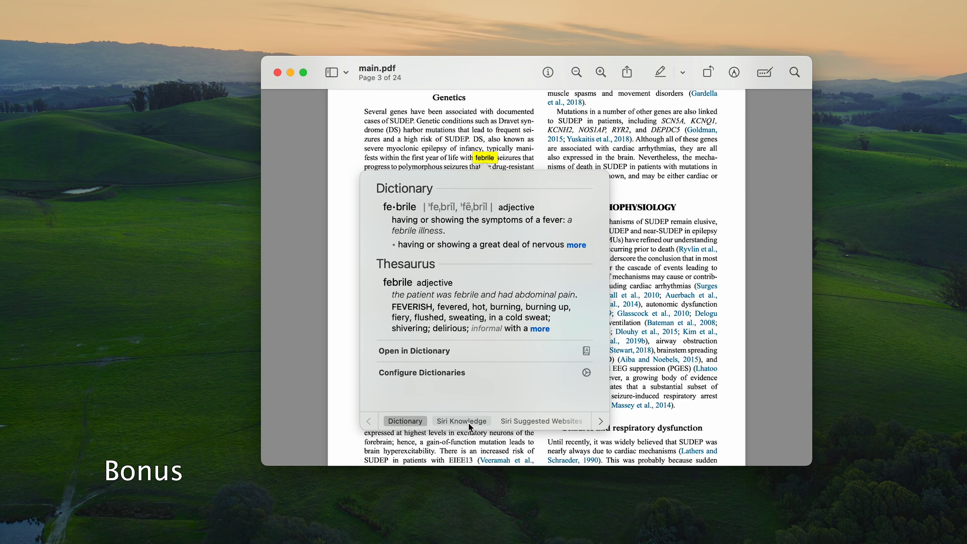
{"action": "left_click", "coordinate": [461, 421]}
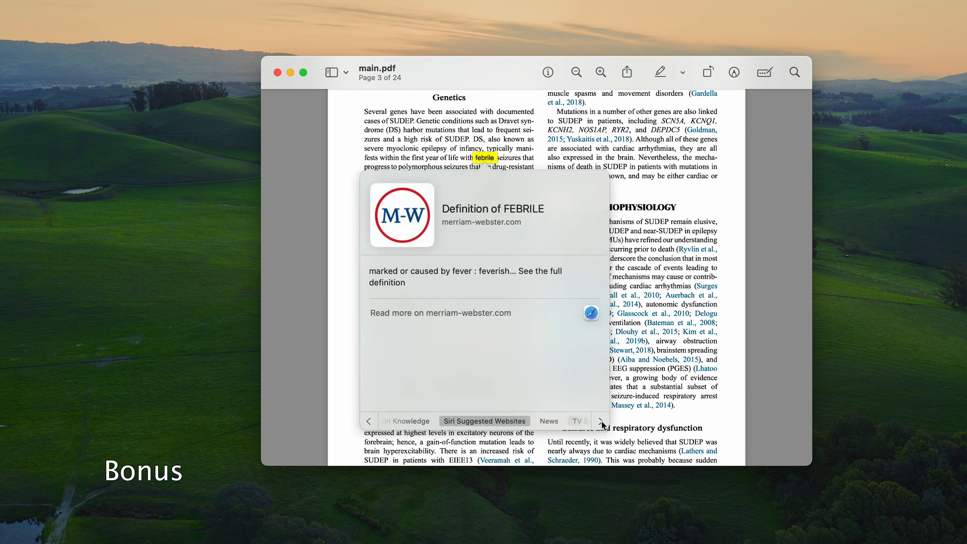
{"action": "left_click", "coordinate": [549, 421]}
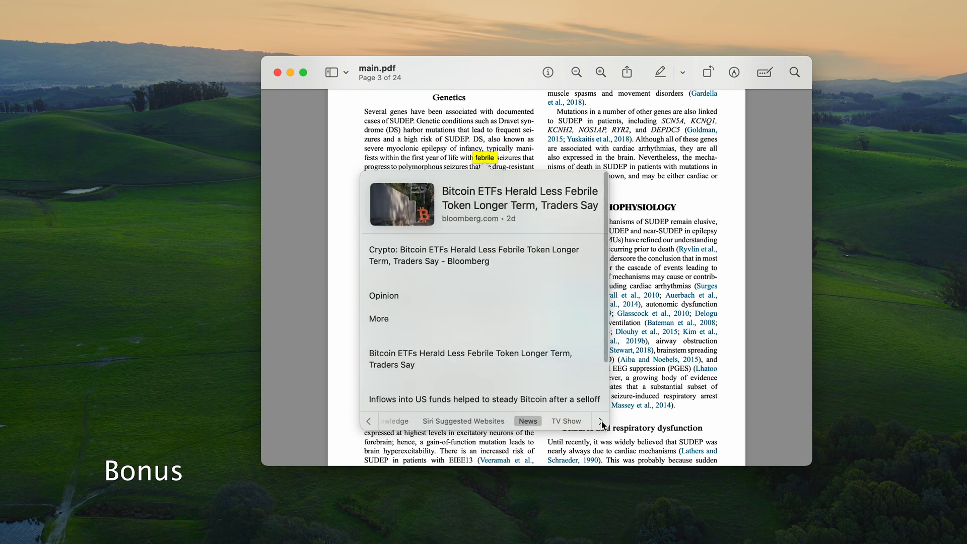
{"action": "left_click", "coordinate": [565, 421]}
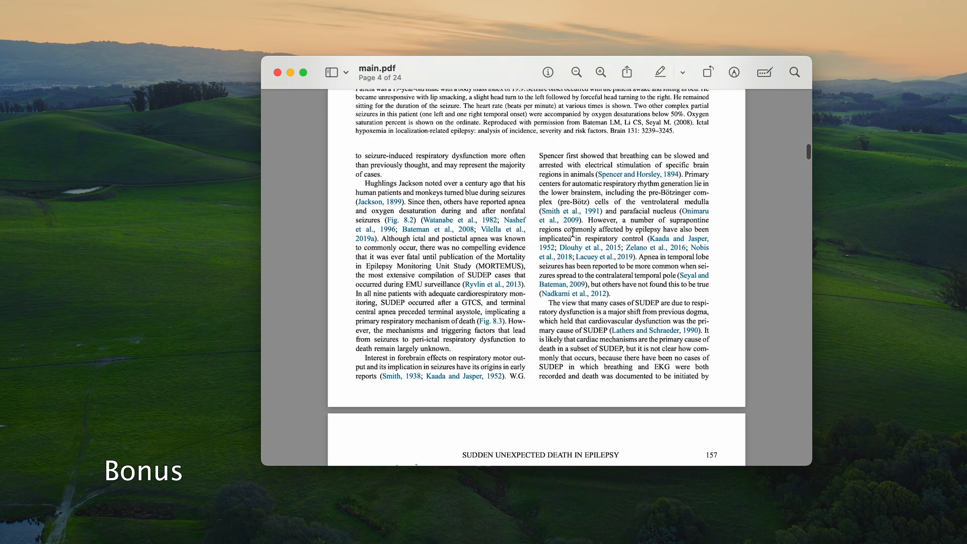
Step: Show the Dictionary look-up for 'pre-Bötzinger' on page 4 of main.pdf
{"action": "scroll", "scroll_direction": "down", "scroll_amount": 3}
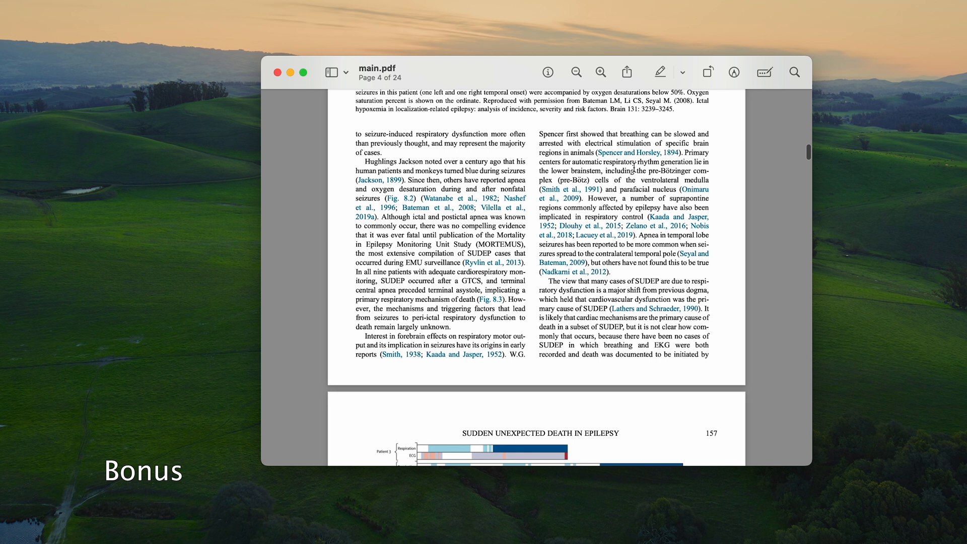
{"action": "double_click", "coordinate": [661, 171]}
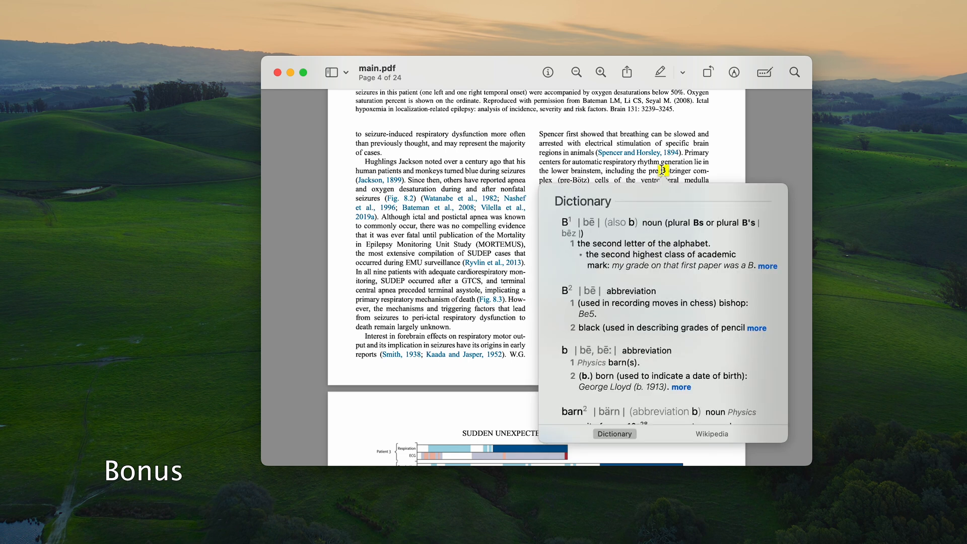